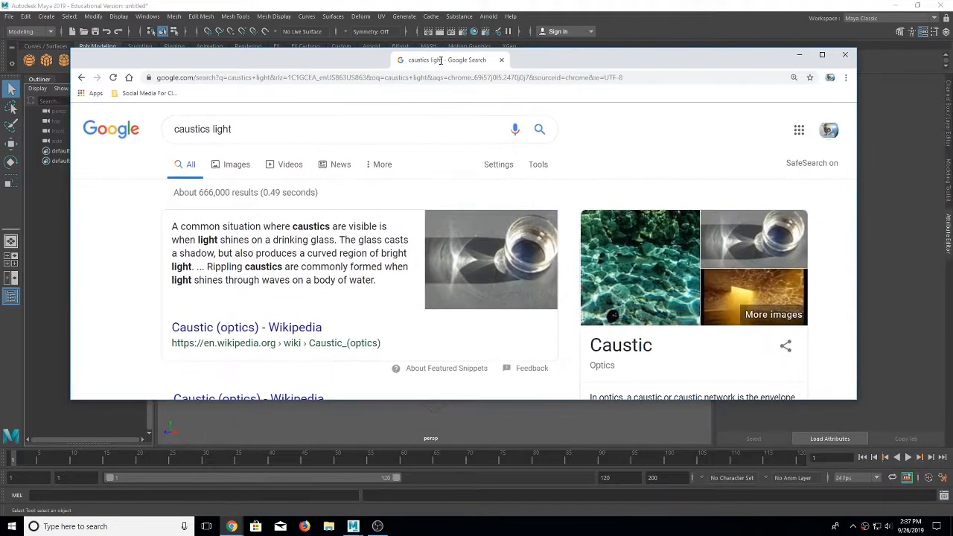
Step: Maximize Chrome and view the image results for 'caustics light'
{"action": "left_click", "coordinate": [822, 54]}
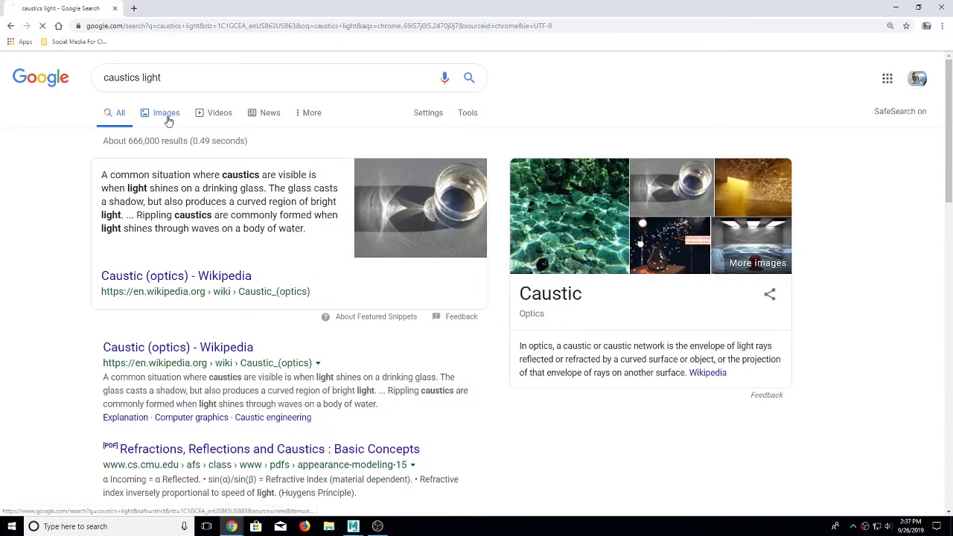
{"action": "left_click", "coordinate": [165, 112]}
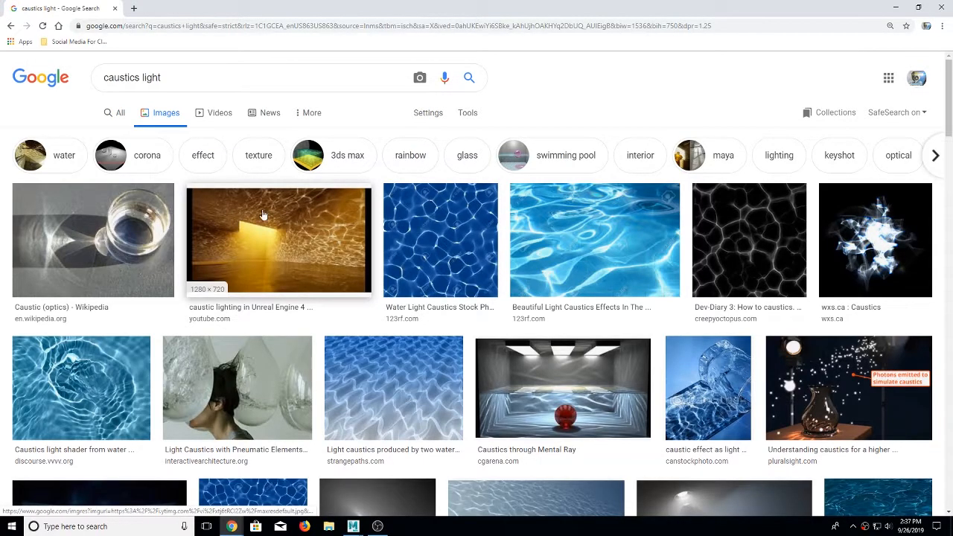
{"action": "mouse_move", "coordinate": [63, 223]}
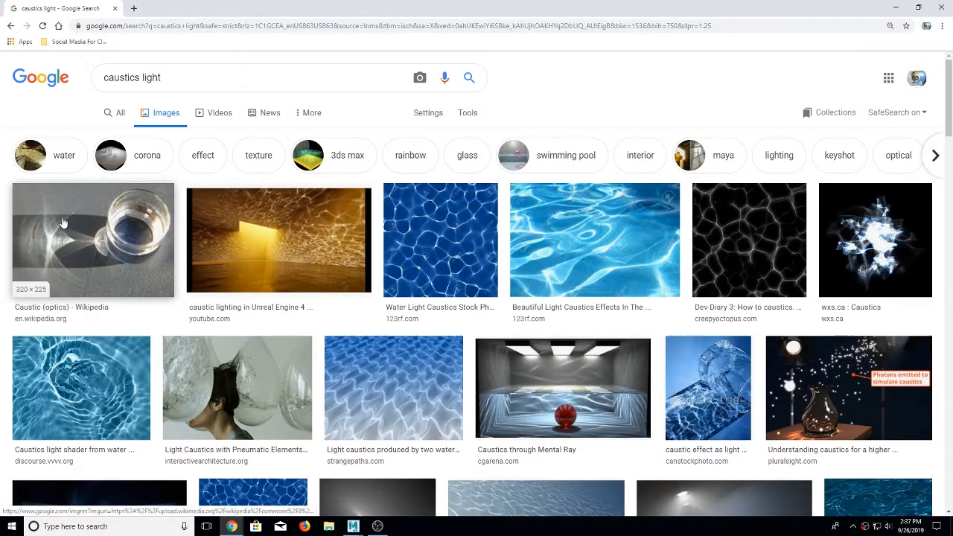
{"action": "mouse_move", "coordinate": [63, 307]}
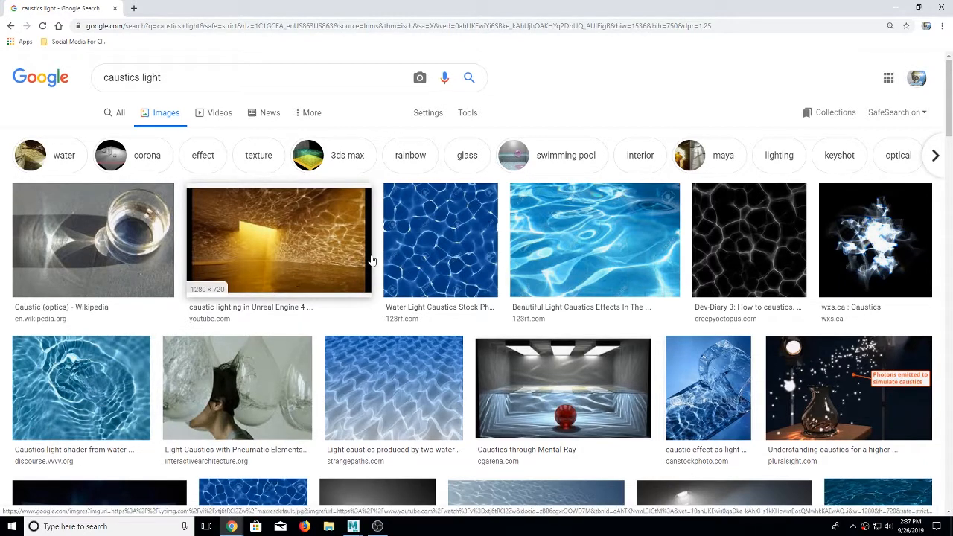
{"action": "mouse_move", "coordinate": [845, 275]}
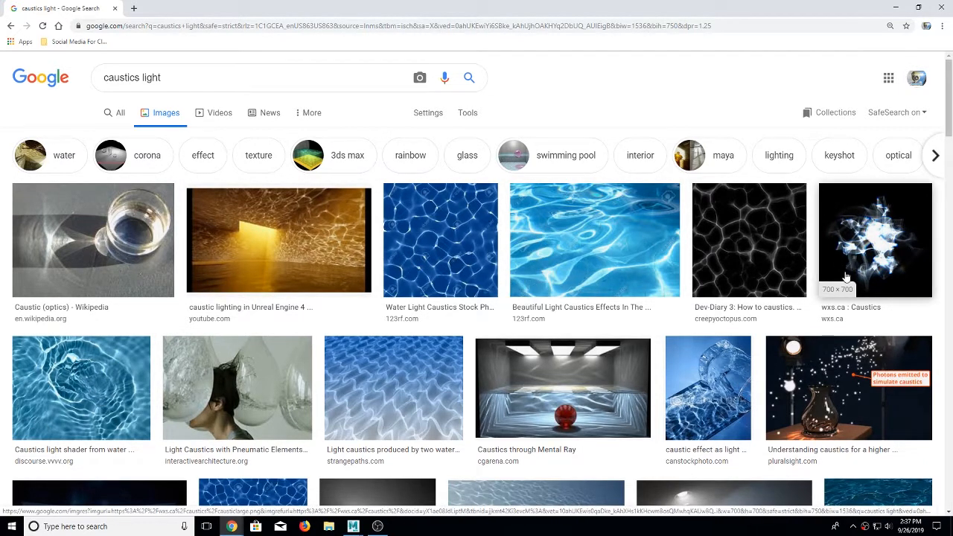
{"action": "mouse_move", "coordinate": [506, 400]}
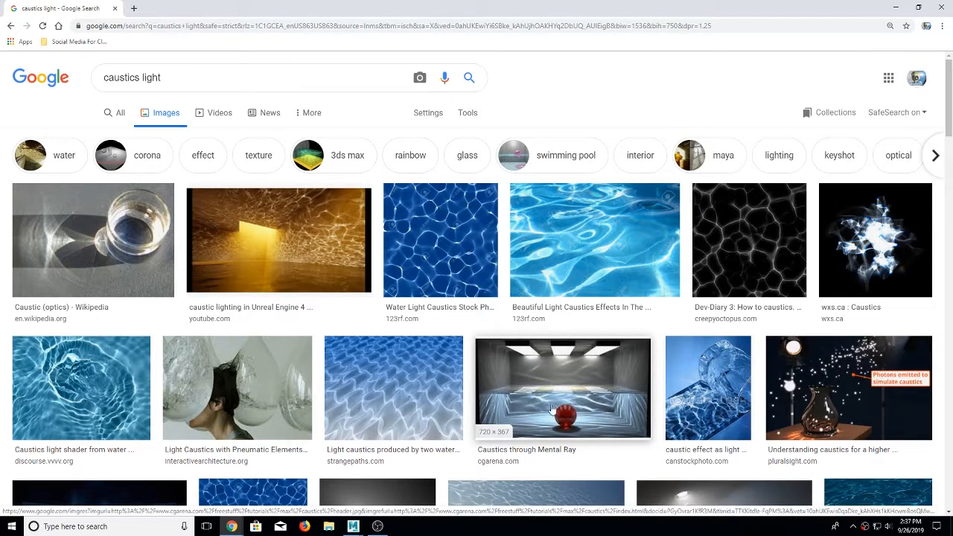
{"action": "mouse_move", "coordinate": [777, 432]}
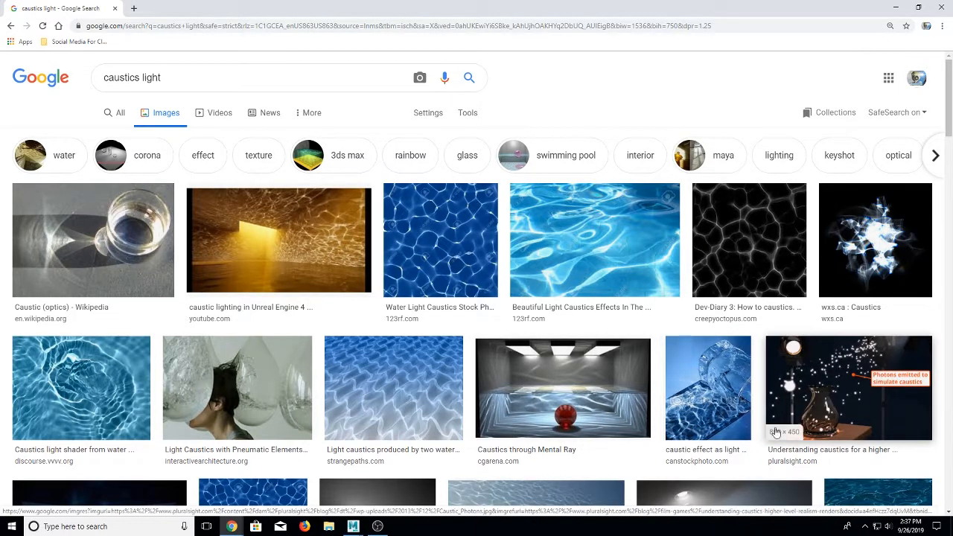
{"action": "mouse_move", "coordinate": [831, 325]}
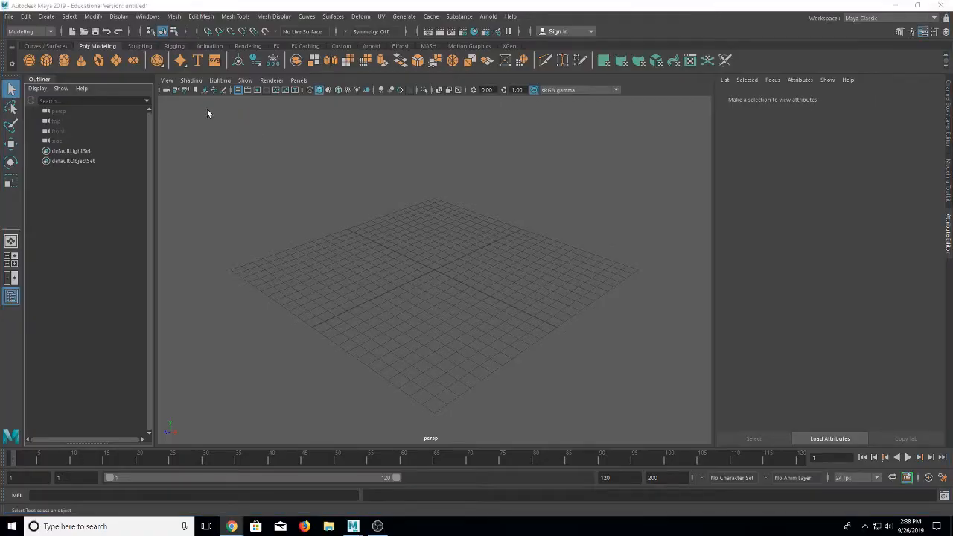
Step: Open causticdemo.mb from the 19_20 AdvancedLighting project folder on drive D
{"action": "left_click", "coordinate": [9, 16]}
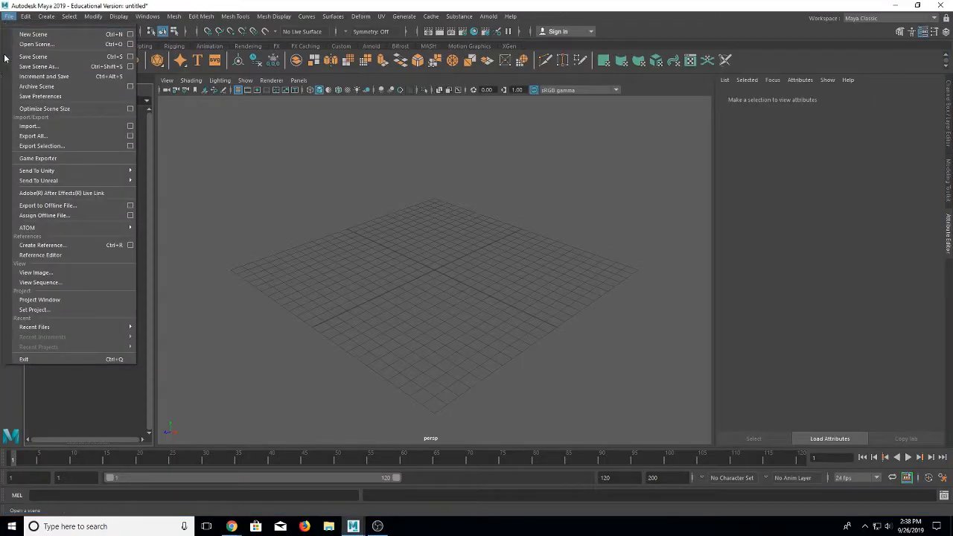
{"action": "left_click", "coordinate": [36, 44]}
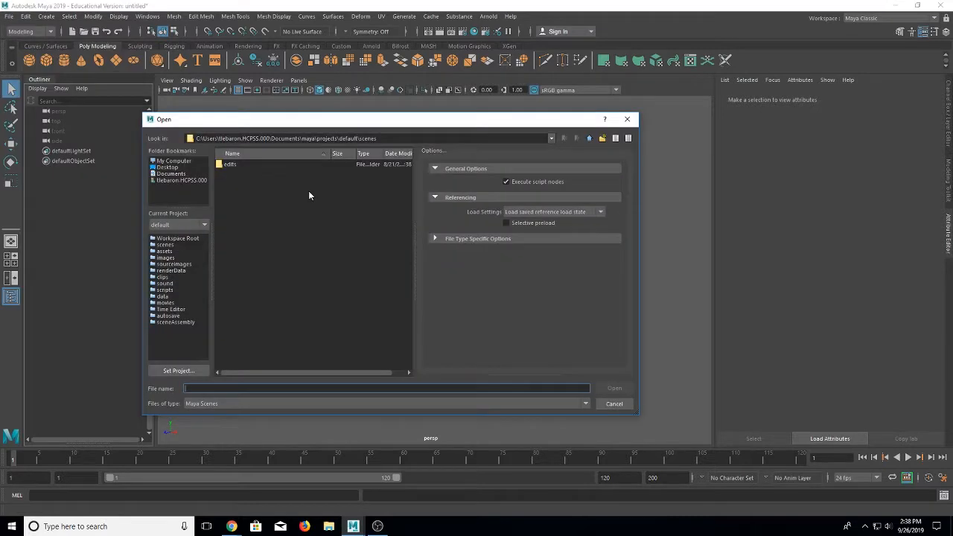
{"action": "mouse_move", "coordinate": [173, 165]}
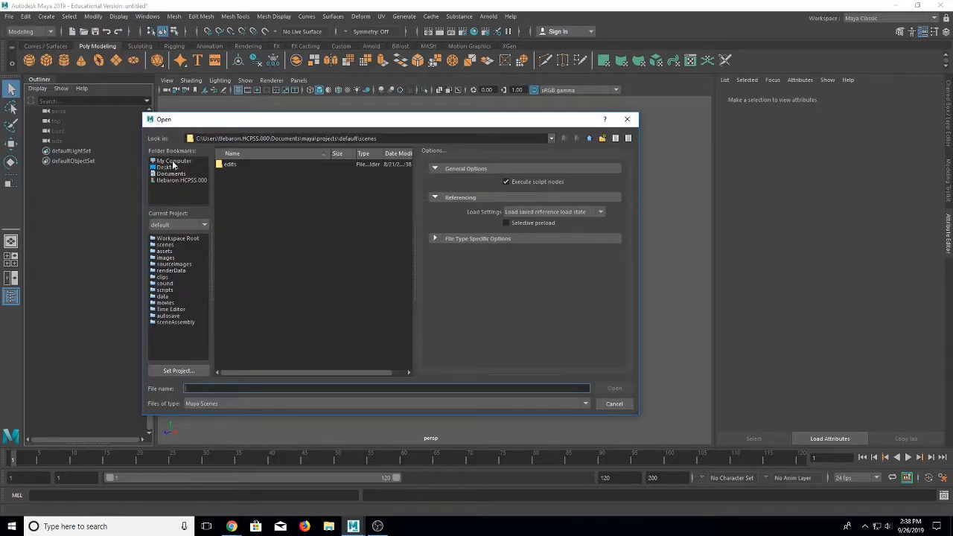
{"action": "left_click", "coordinate": [173, 161]}
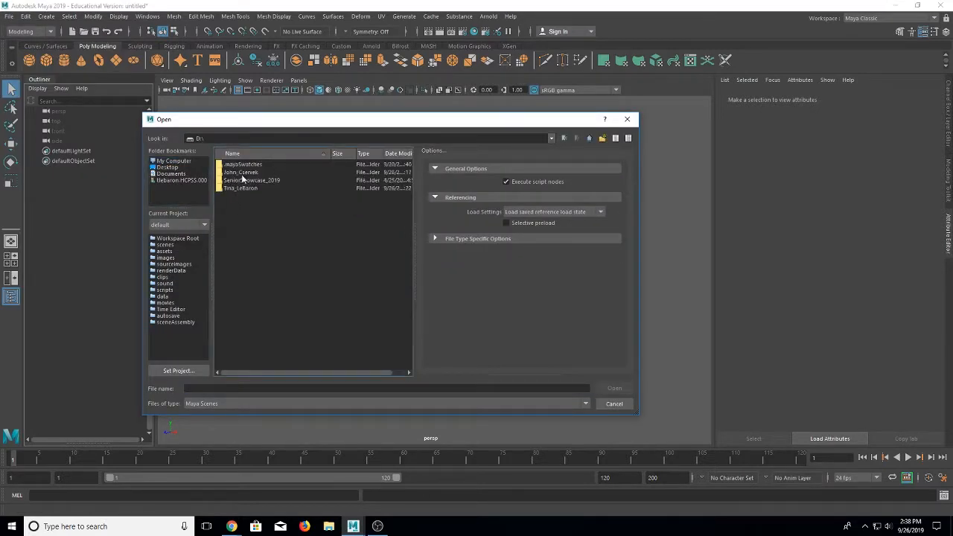
{"action": "double_click", "coordinate": [240, 187]}
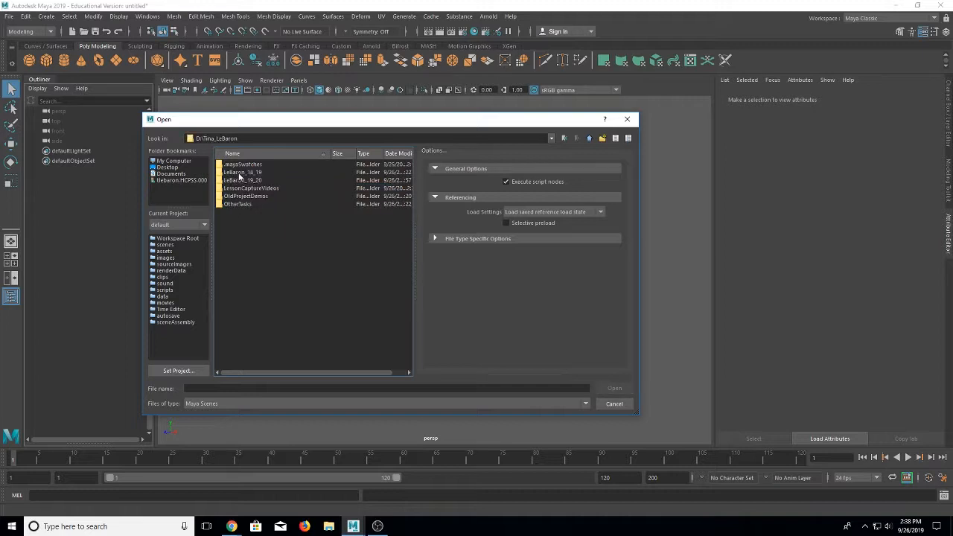
{"action": "double_click", "coordinate": [243, 179]}
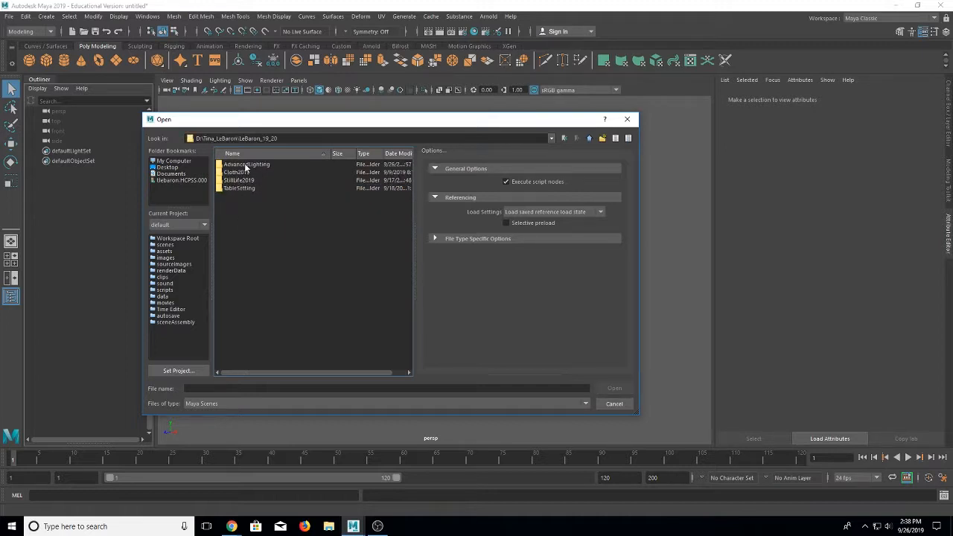
{"action": "double_click", "coordinate": [246, 164]}
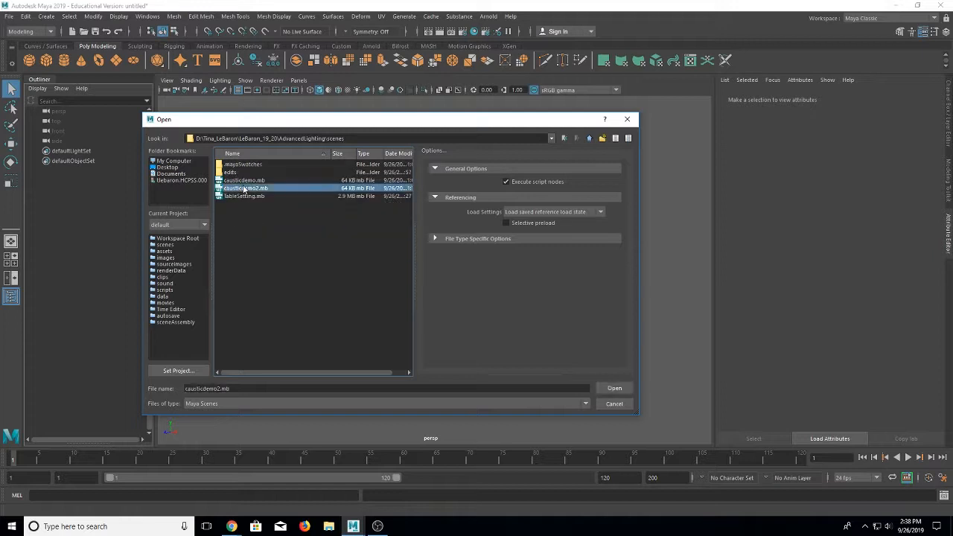
{"action": "left_click", "coordinate": [244, 180]}
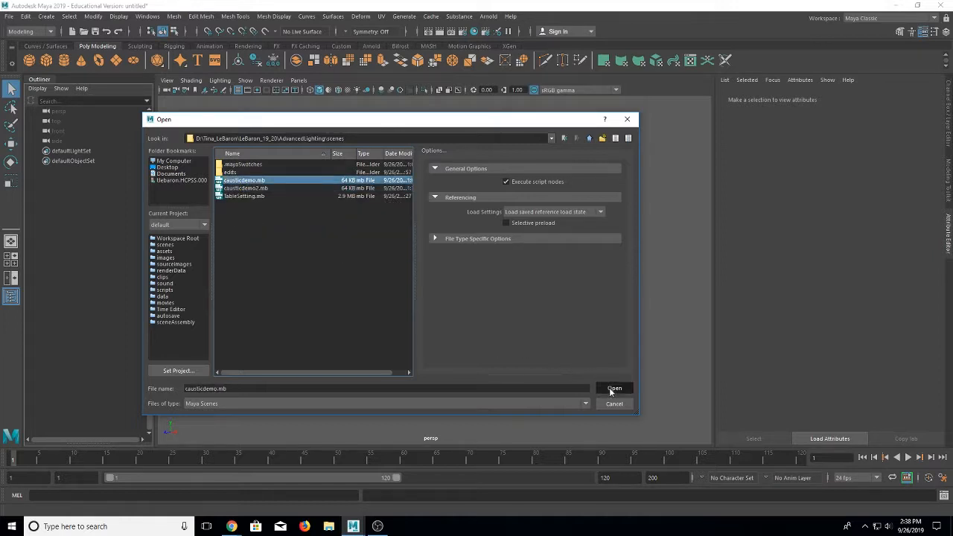
{"action": "left_click", "coordinate": [613, 388]}
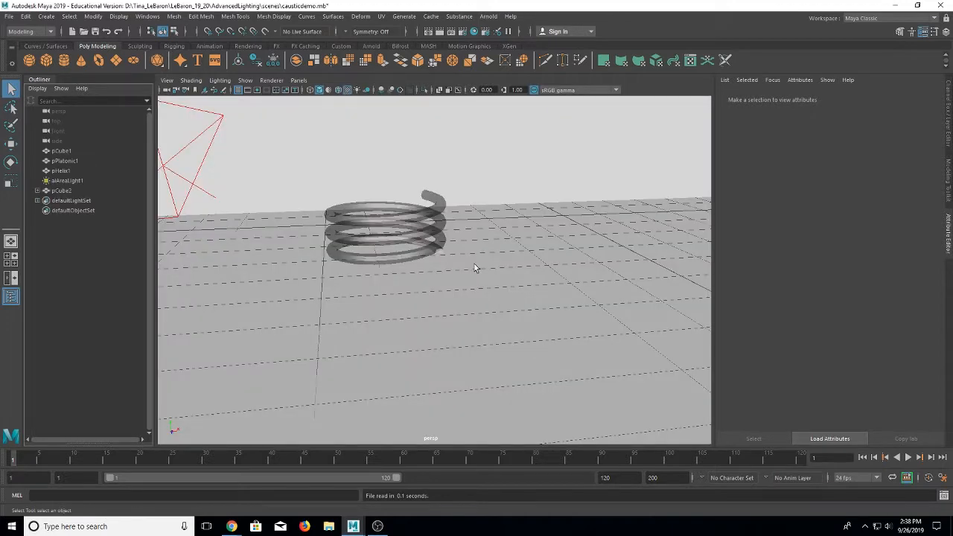
{"action": "mouse_move", "coordinate": [407, 218]}
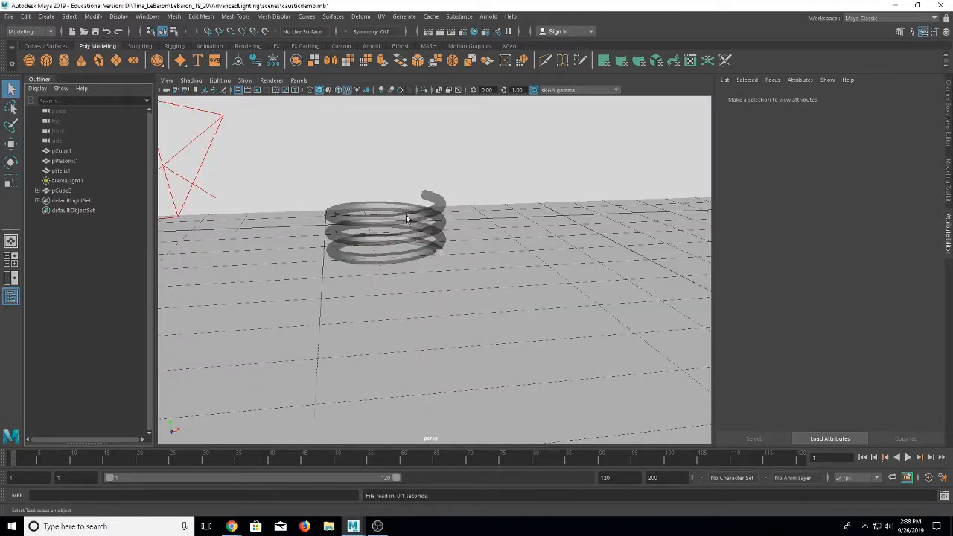
Step: Inspect the helix and the diamond-shaped platonic solid, then reselect the helix
{"action": "left_click", "coordinate": [383, 227]}
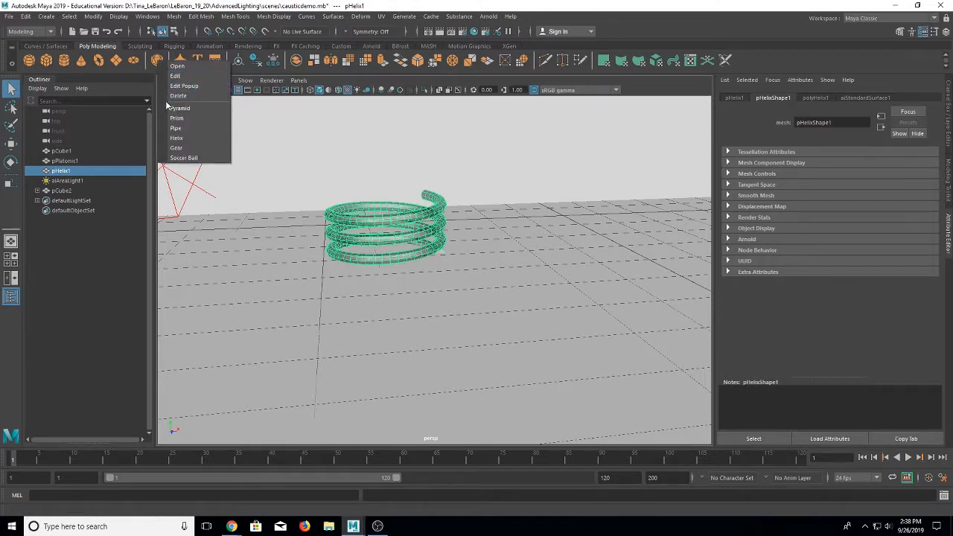
{"action": "mouse_move", "coordinate": [177, 137]}
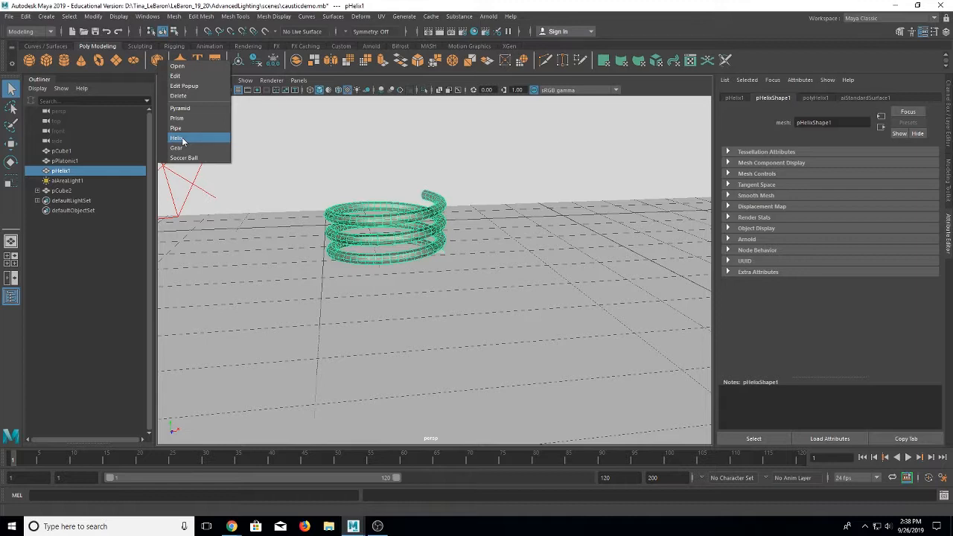
{"action": "mouse_move", "coordinate": [177, 117]}
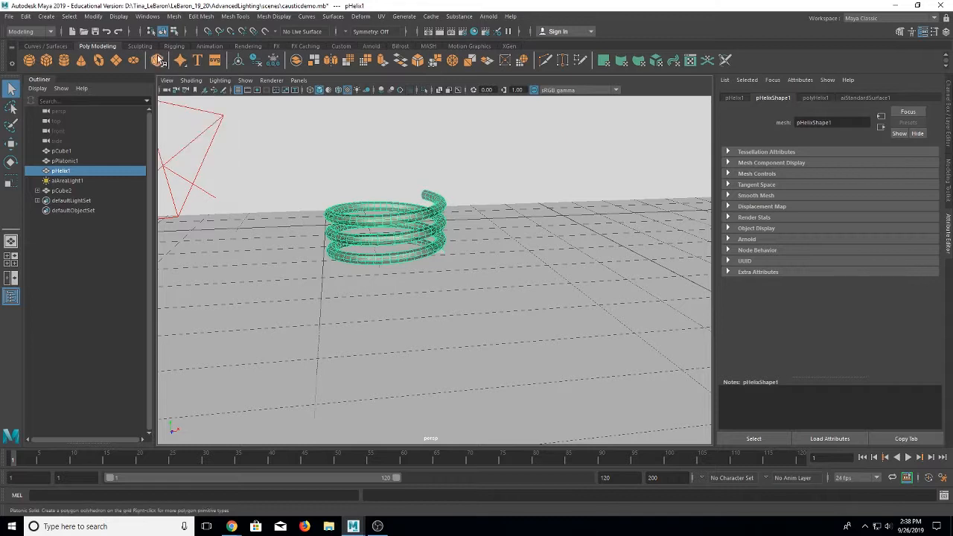
{"action": "left_click", "coordinate": [158, 60]}
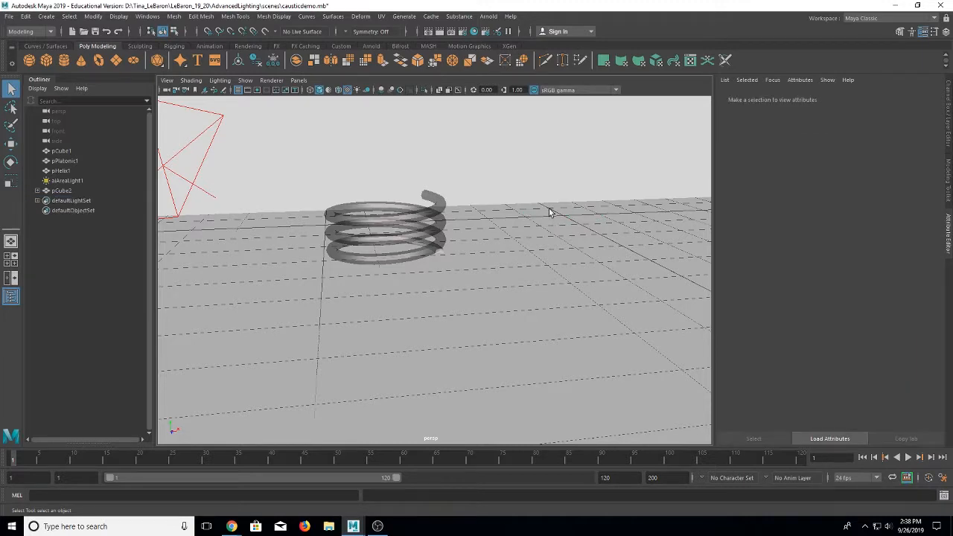
{"action": "left_click", "coordinate": [383, 227]}
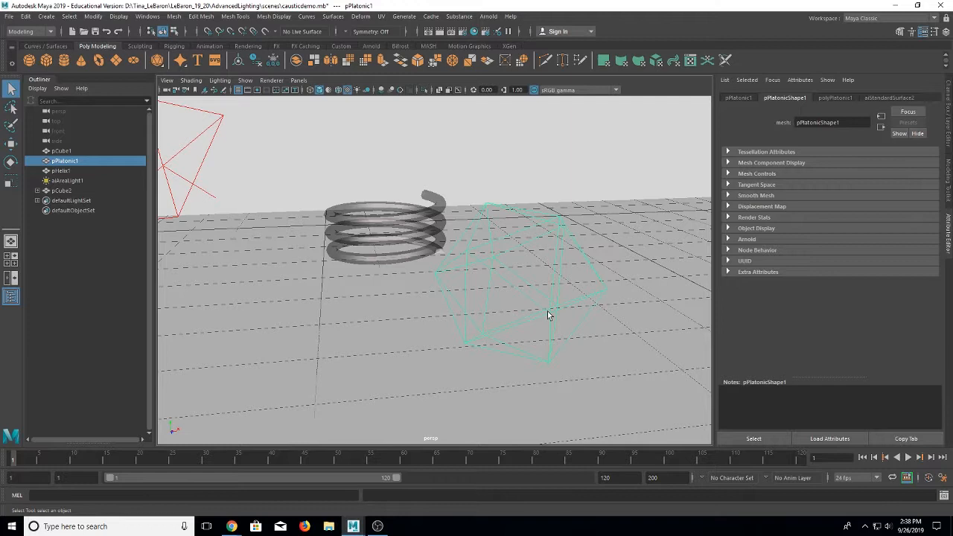
{"action": "mouse_move", "coordinate": [477, 279]}
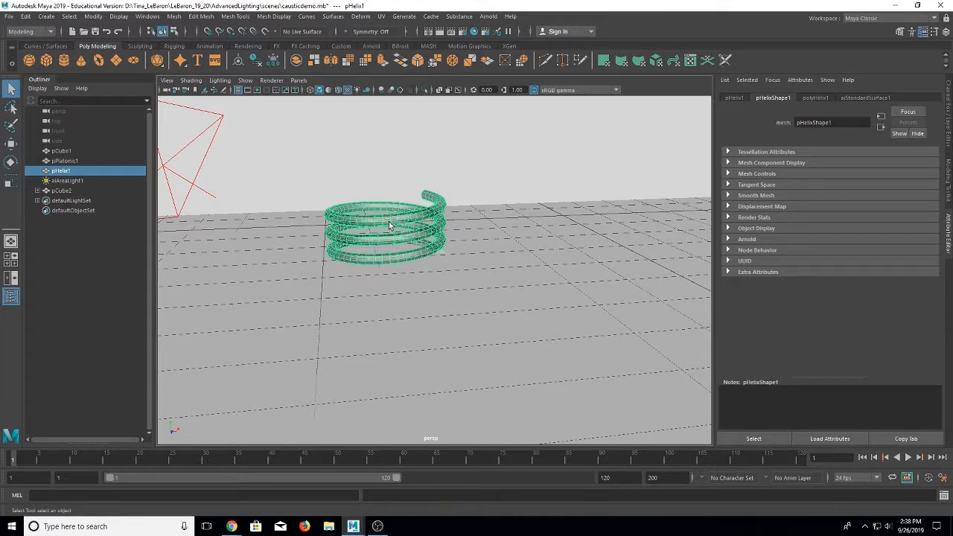
{"action": "left_click", "coordinate": [67, 180]}
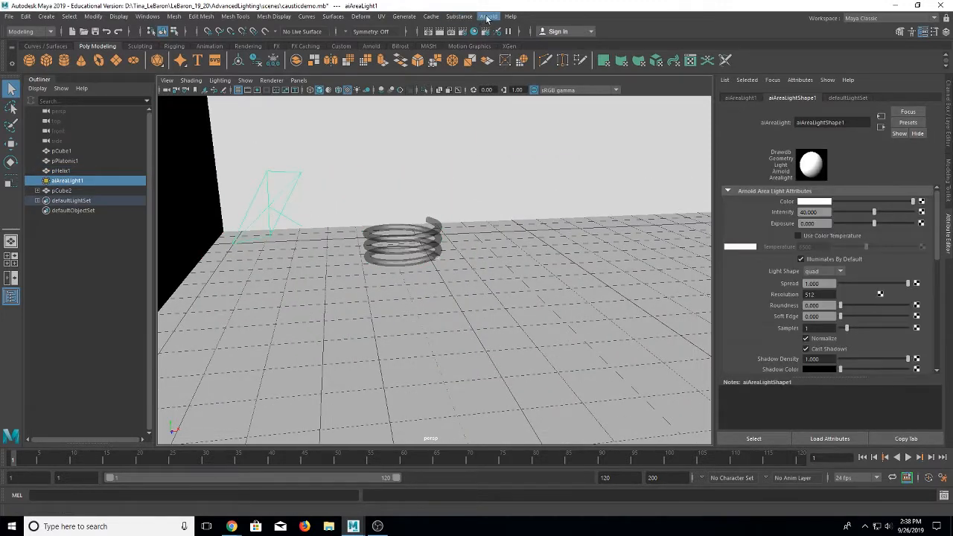
Step: Convert the new torus into an Arnold mesh light and clear the selection
{"action": "left_click", "coordinate": [488, 17]}
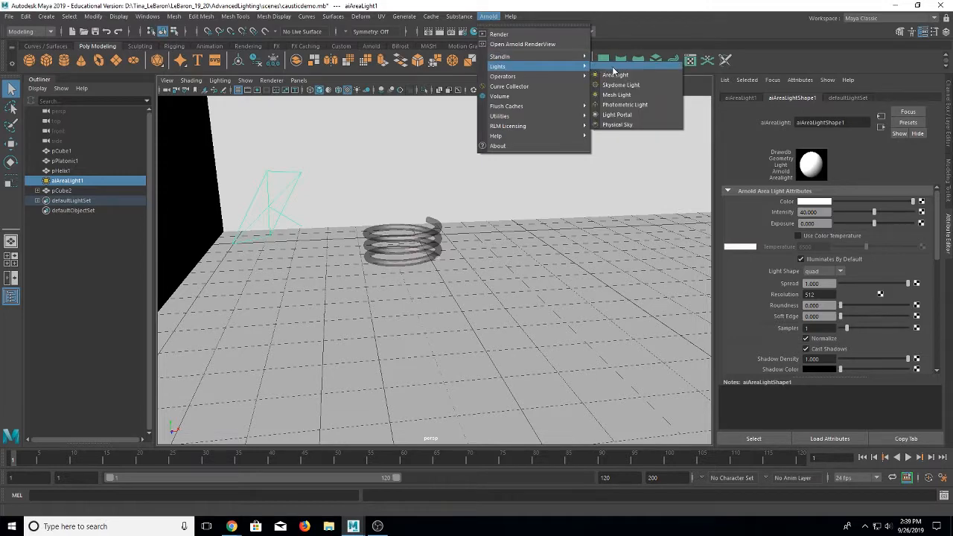
{"action": "mouse_move", "coordinate": [499, 96]}
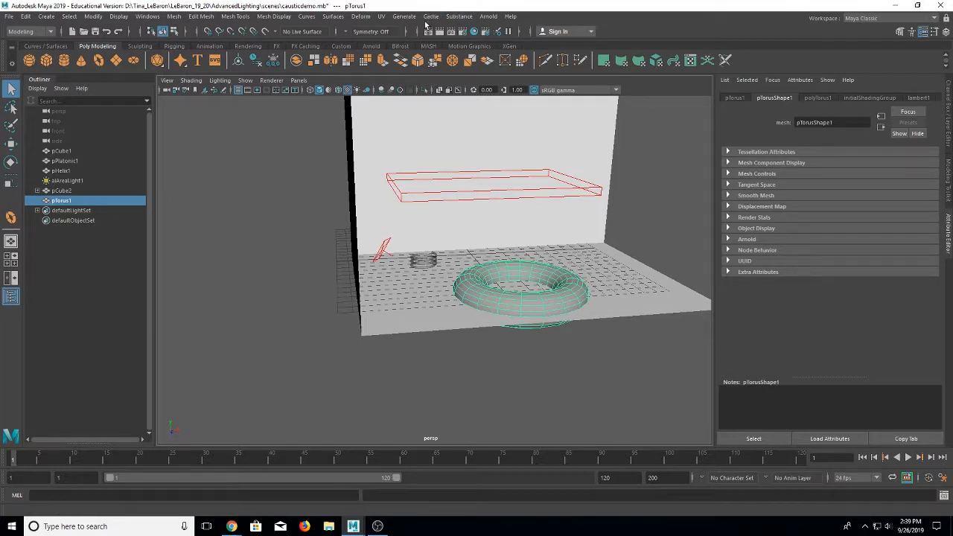
{"action": "left_click", "coordinate": [459, 16]}
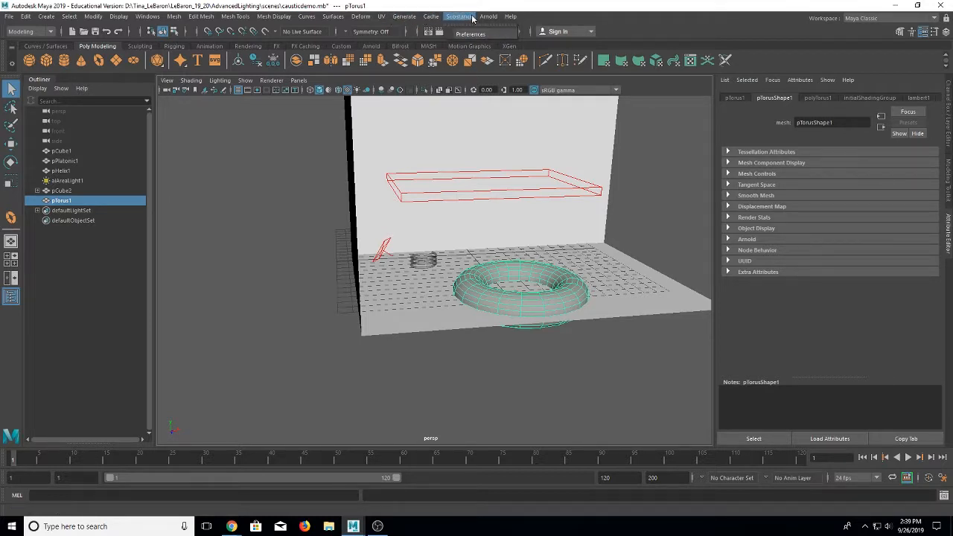
{"action": "left_click", "coordinate": [488, 17]}
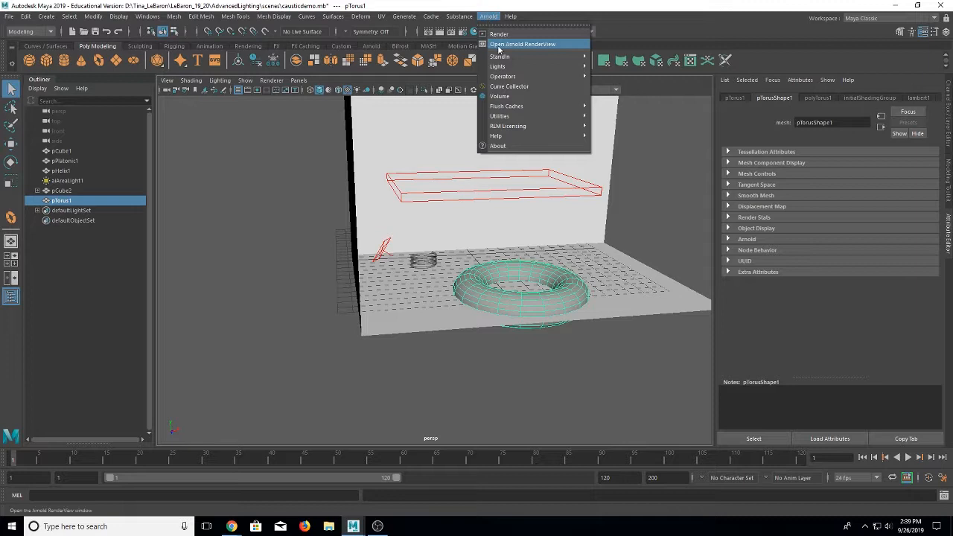
{"action": "left_click", "coordinate": [498, 66]}
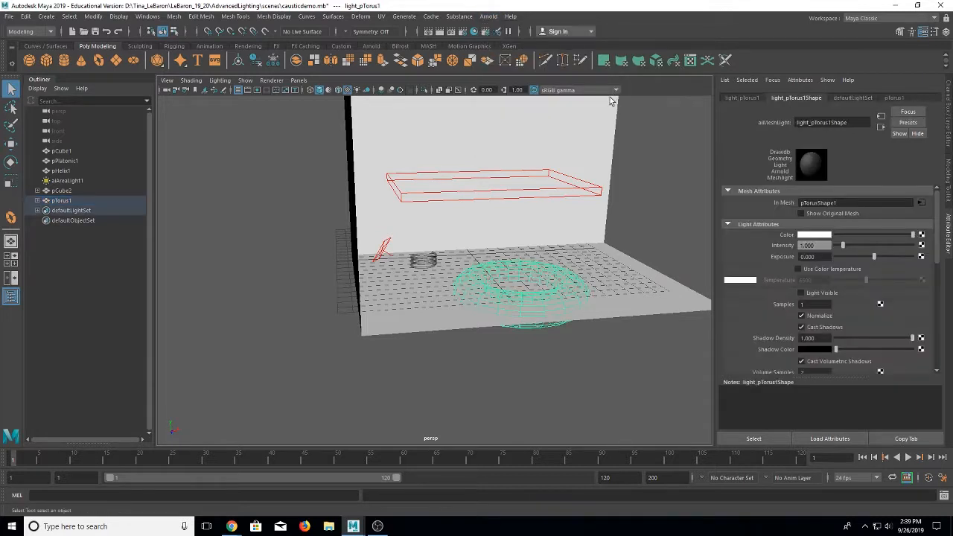
{"action": "left_click", "coordinate": [591, 217]}
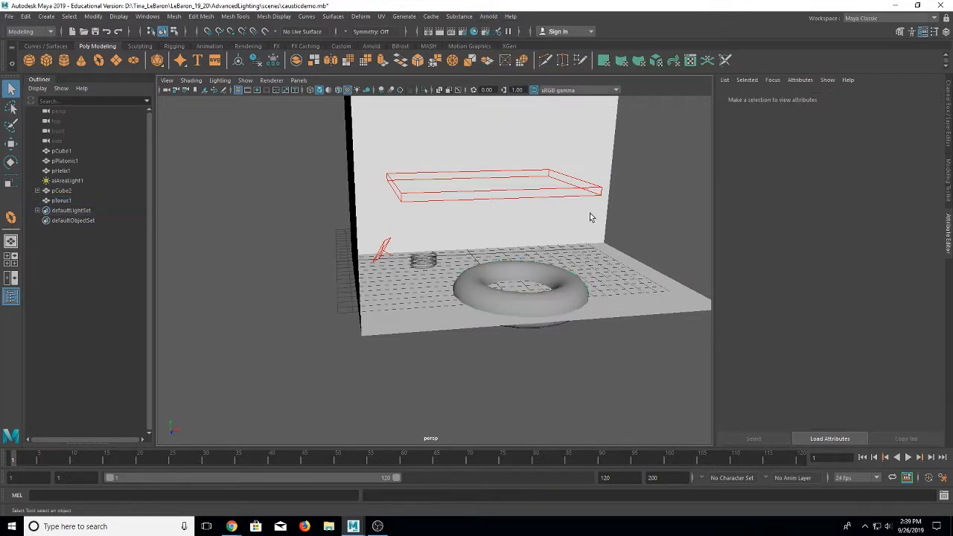
{"action": "left_click", "coordinate": [521, 290]}
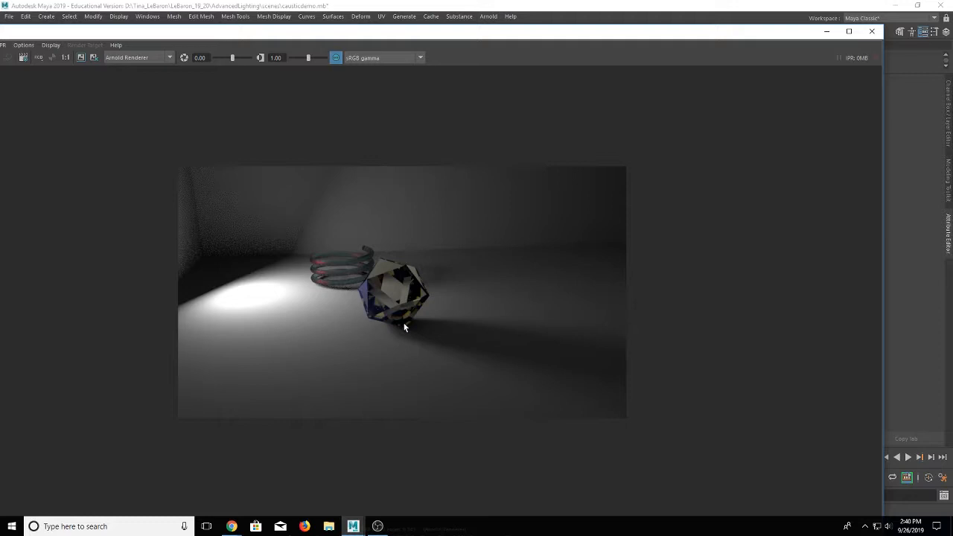
{"action": "mouse_move", "coordinate": [334, 296]}
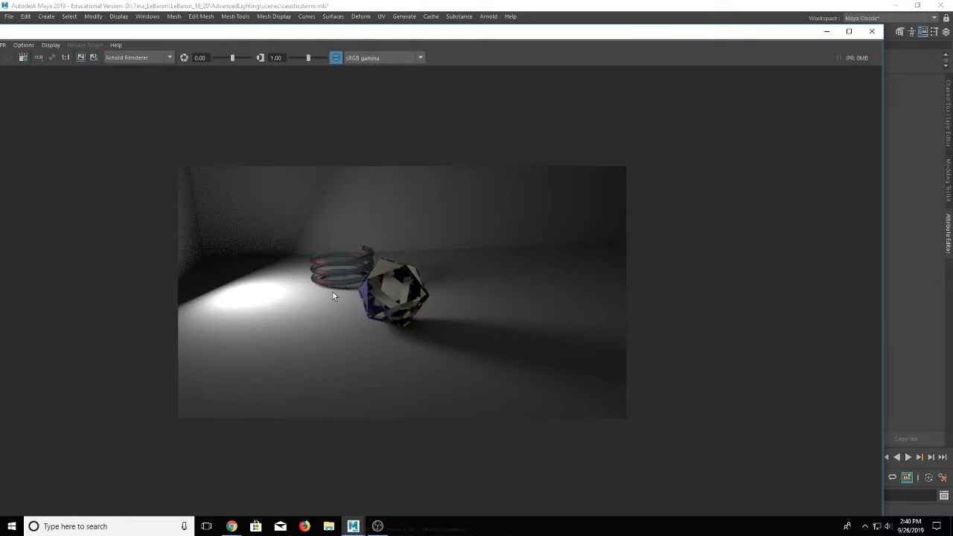
{"action": "mouse_move", "coordinate": [539, 337]}
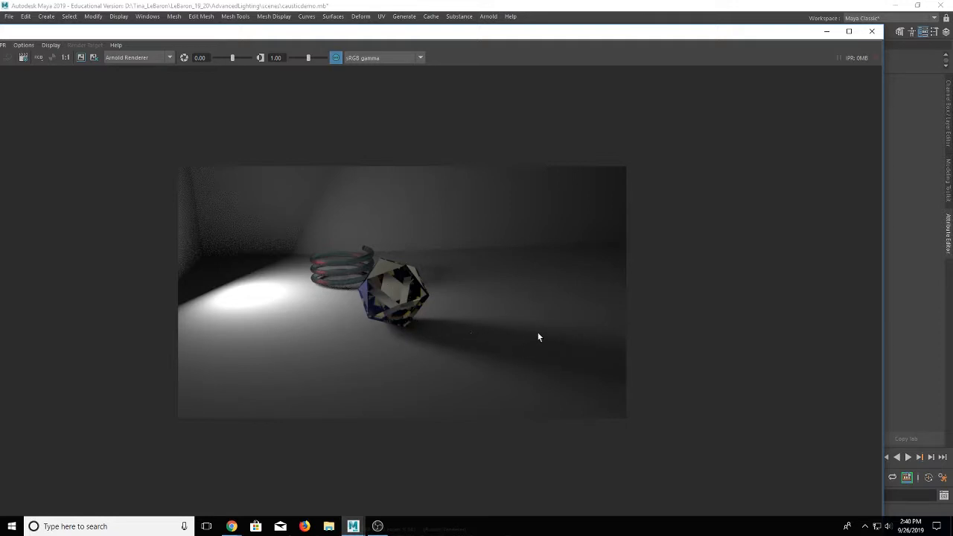
{"action": "mouse_move", "coordinate": [300, 282]}
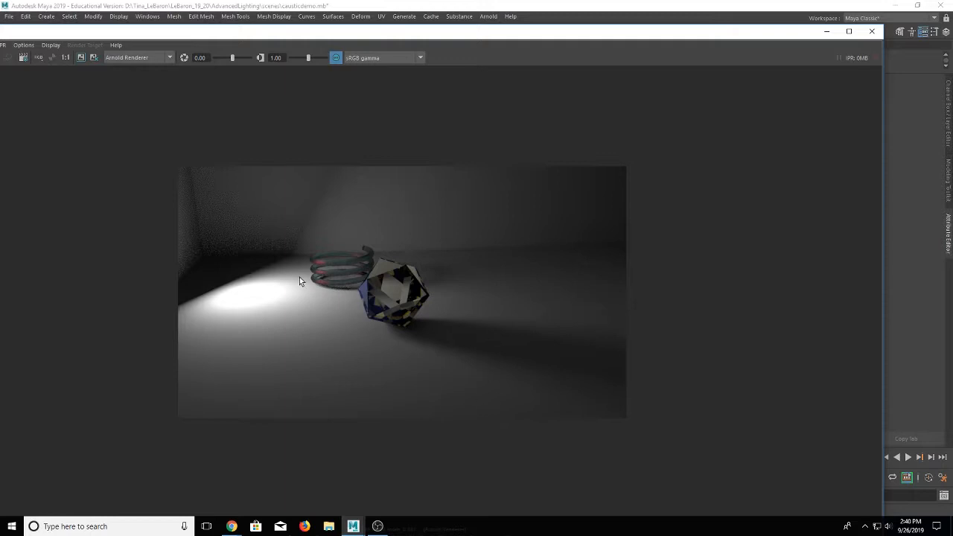
{"action": "mouse_move", "coordinate": [320, 403]}
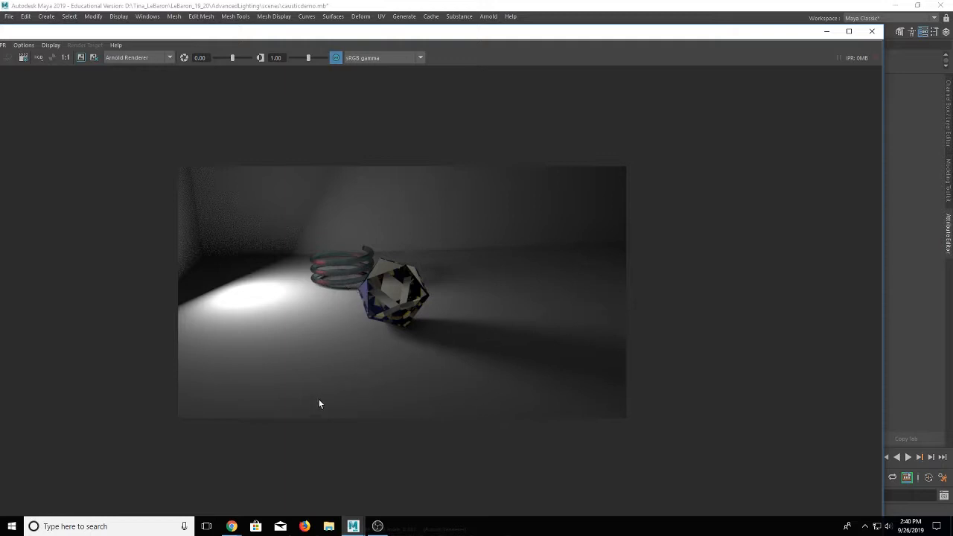
{"action": "mouse_move", "coordinate": [793, 58]}
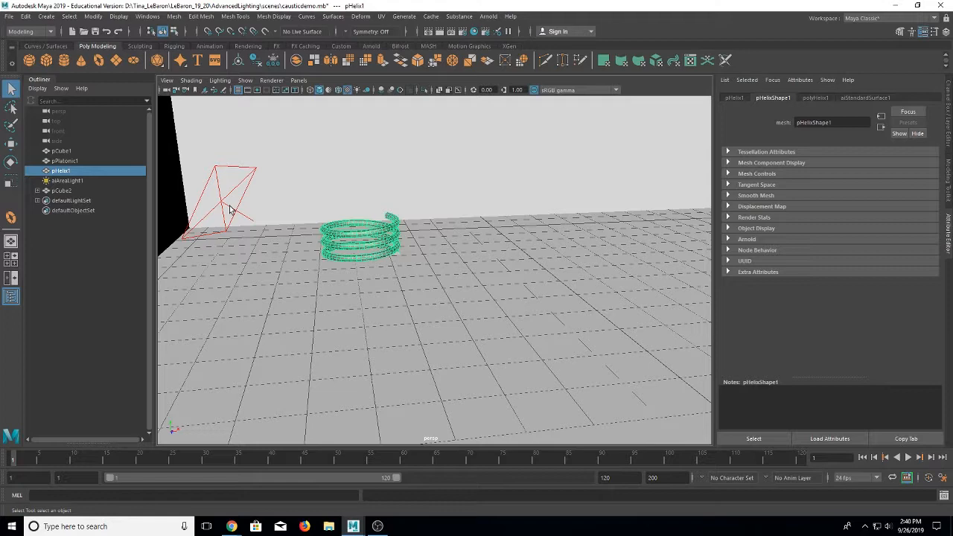
{"action": "mouse_move", "coordinate": [386, 180]}
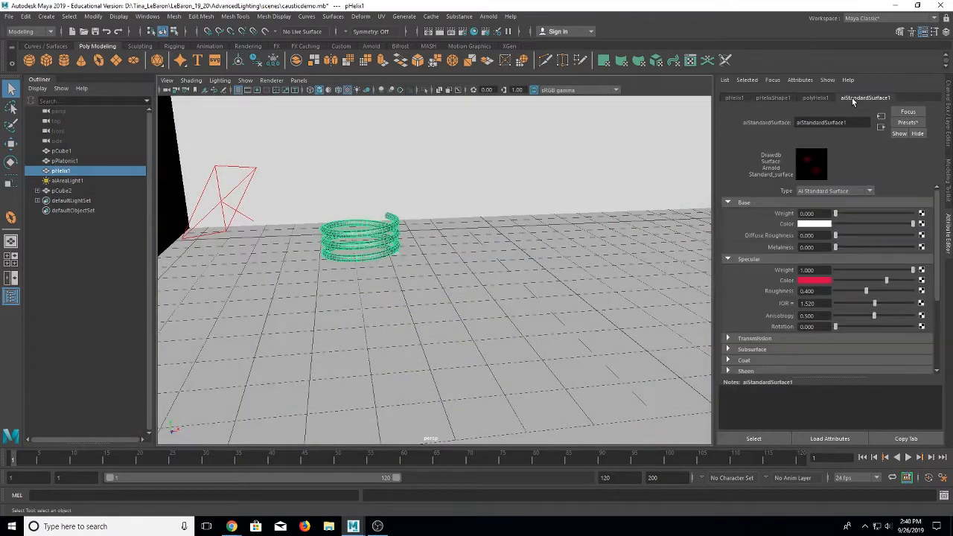
Step: Enable Caustics and disable Internal Reflections on aiStandardSurface1, then select the diamond
{"action": "scroll", "scroll_direction": "down", "scroll_amount": 3}
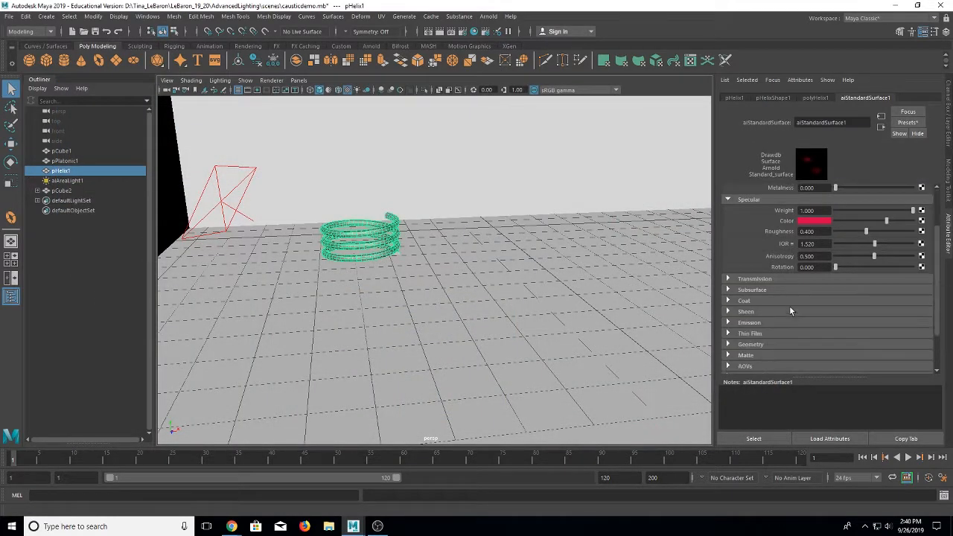
{"action": "scroll", "scroll_direction": "down", "scroll_amount": 3}
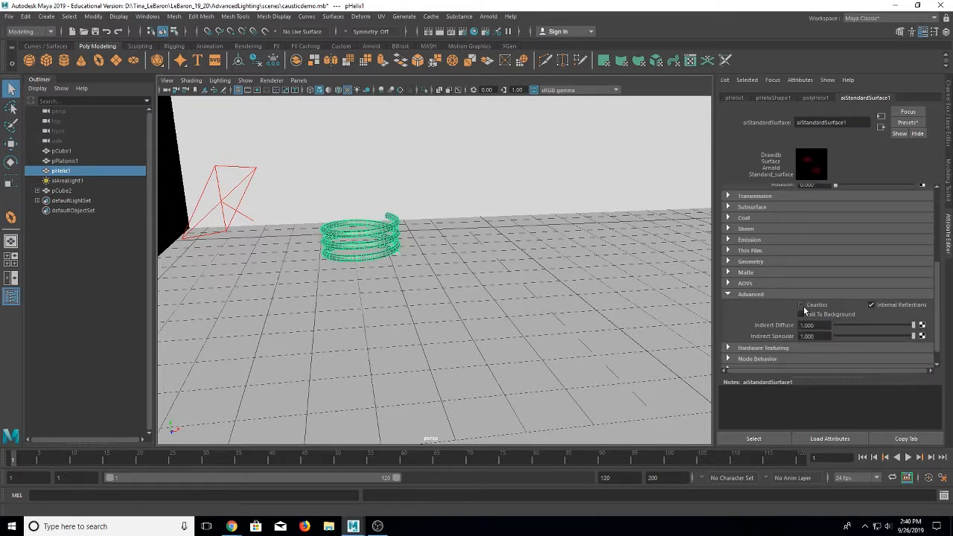
{"action": "left_click", "coordinate": [801, 304]}
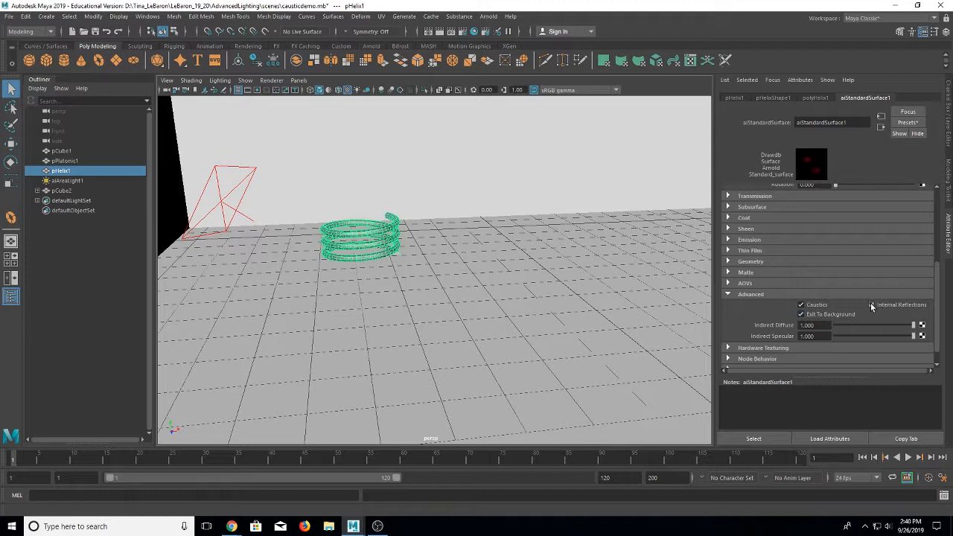
{"action": "left_click", "coordinate": [872, 304]}
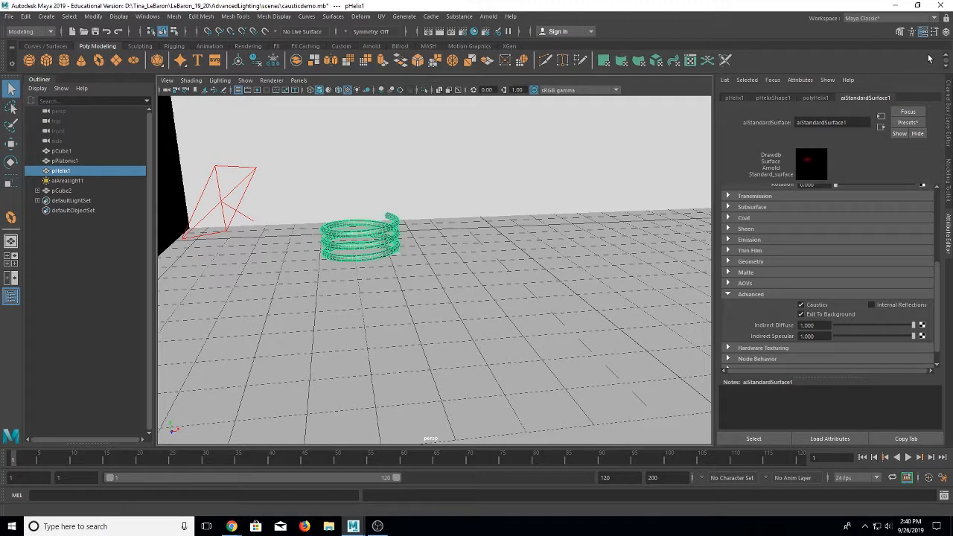
{"action": "left_click", "coordinate": [65, 161]}
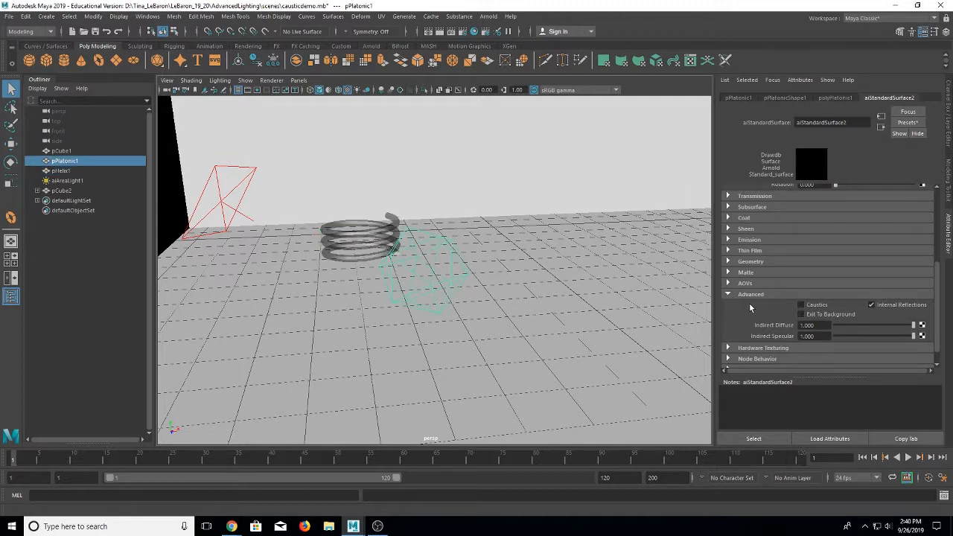
Step: Turn on Caustics in pPlatonic1's aiStandardSurface2 Advanced section
{"action": "left_click", "coordinate": [801, 305]}
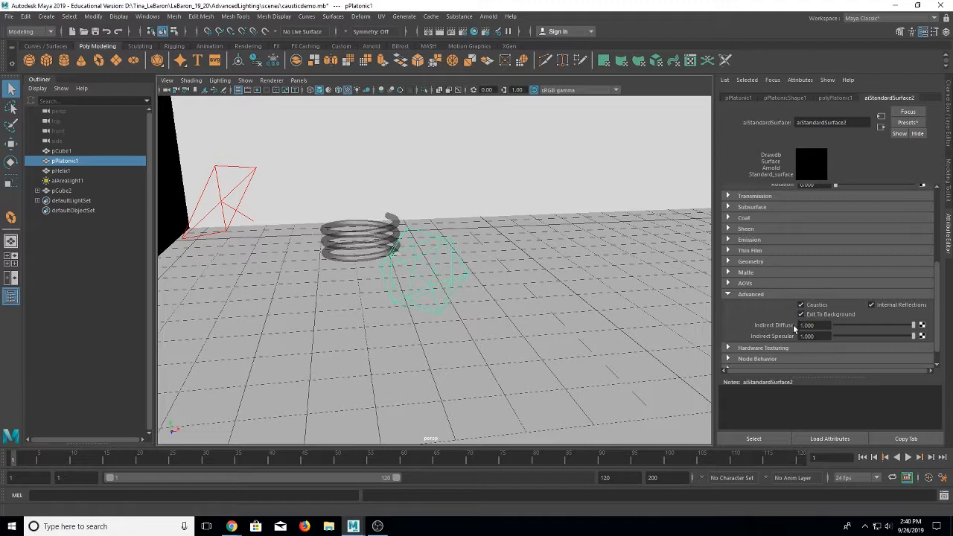
{"action": "mouse_move", "coordinate": [878, 311]}
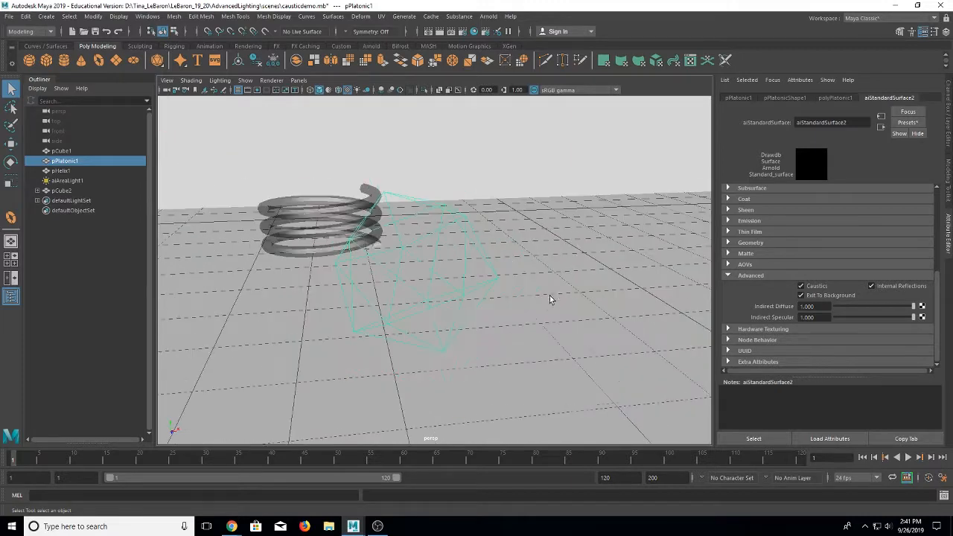
Step: Reframe the view and review the Arnold shape settings of the helix and diamond
{"action": "left_click_drag", "start_coordinate": [551, 298], "coordinate": [637, 212]}
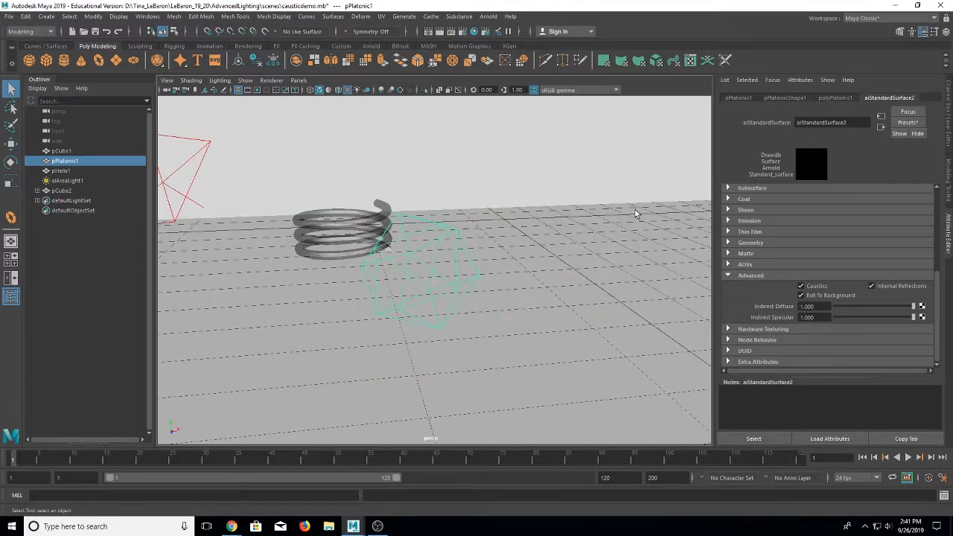
{"action": "left_click", "coordinate": [61, 171]}
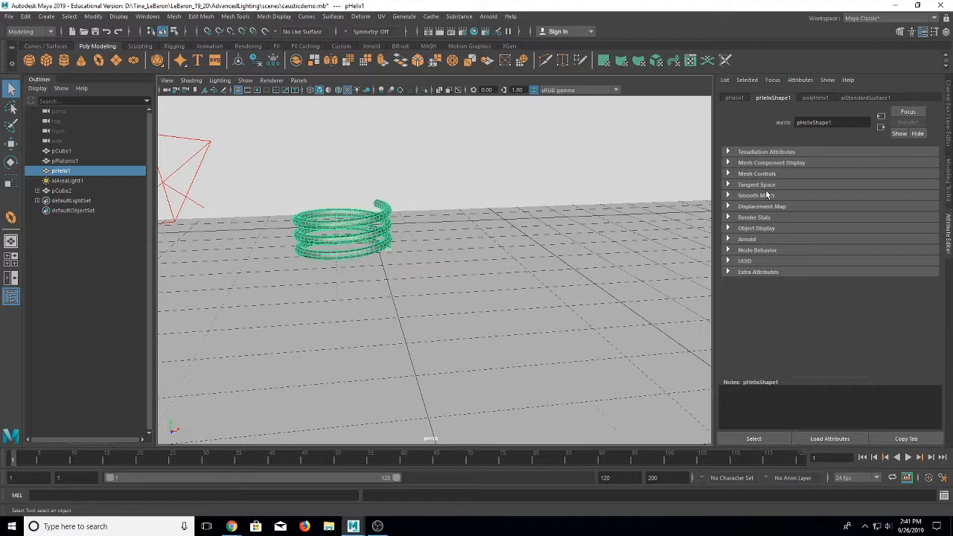
{"action": "mouse_move", "coordinate": [798, 105]}
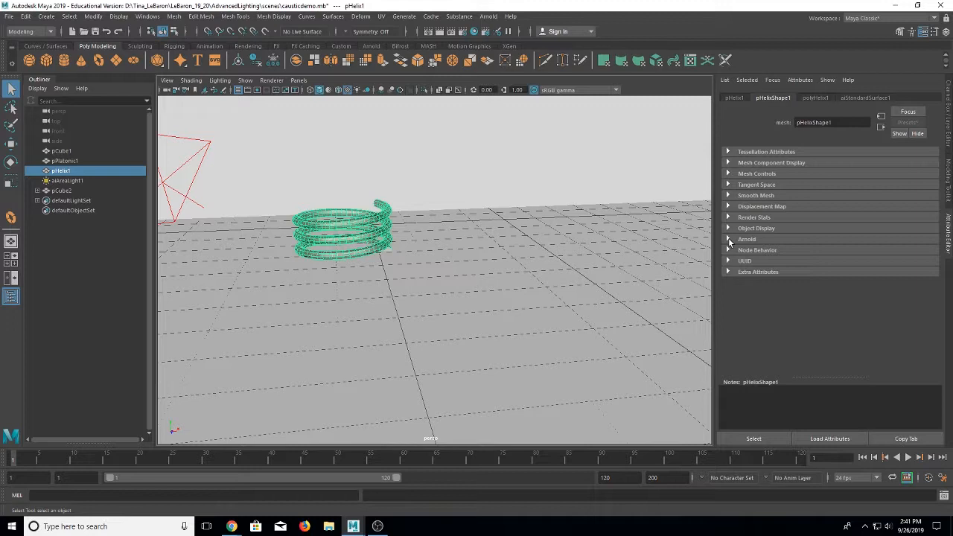
{"action": "left_click", "coordinate": [728, 239]}
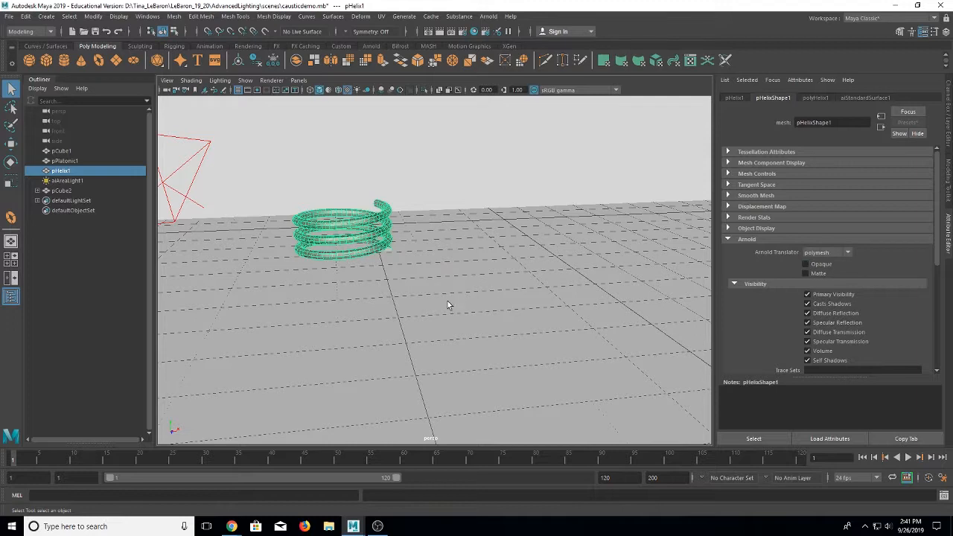
{"action": "left_click", "coordinate": [65, 161]}
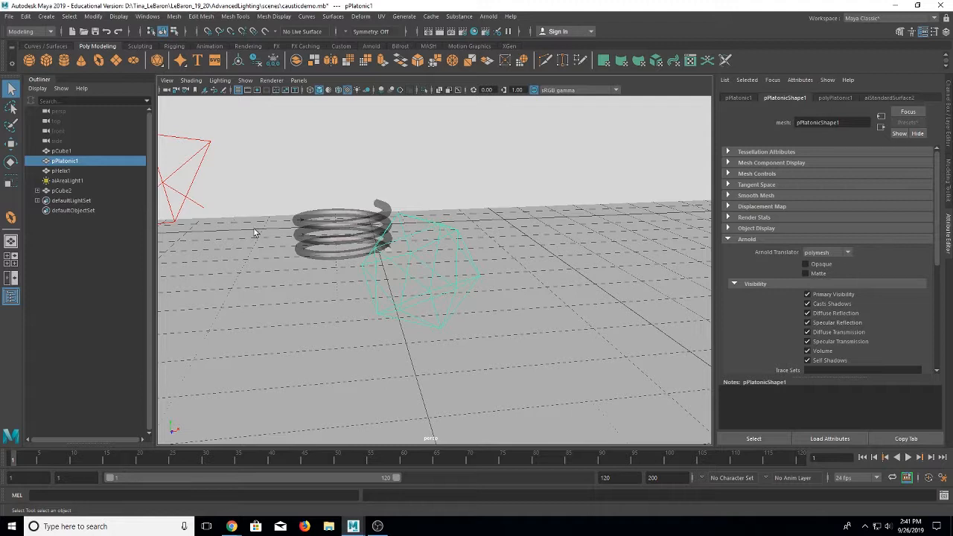
{"action": "mouse_move", "coordinate": [798, 299]}
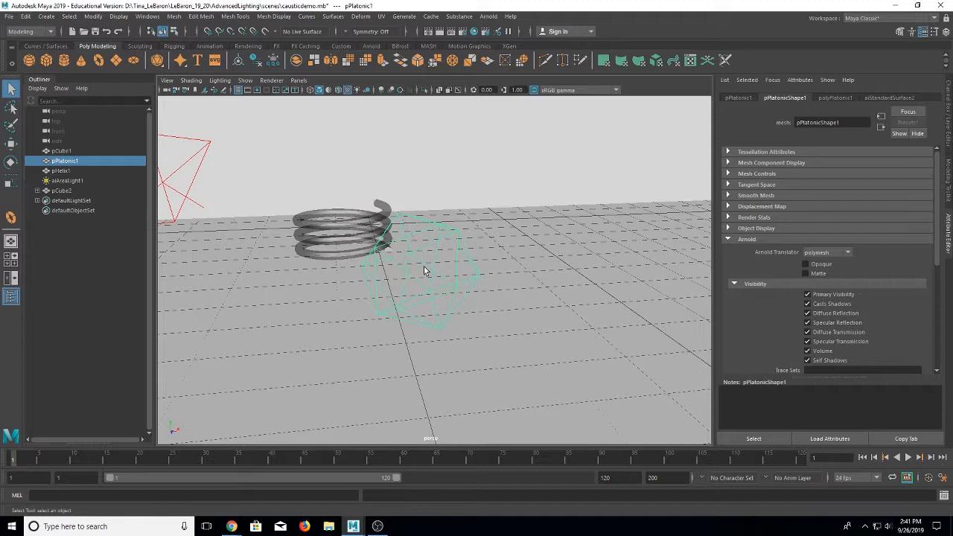
Step: Set aiStandardSurface2's Transmission Color to light blue, then select the cube mesh light
{"action": "left_click", "coordinate": [889, 98]}
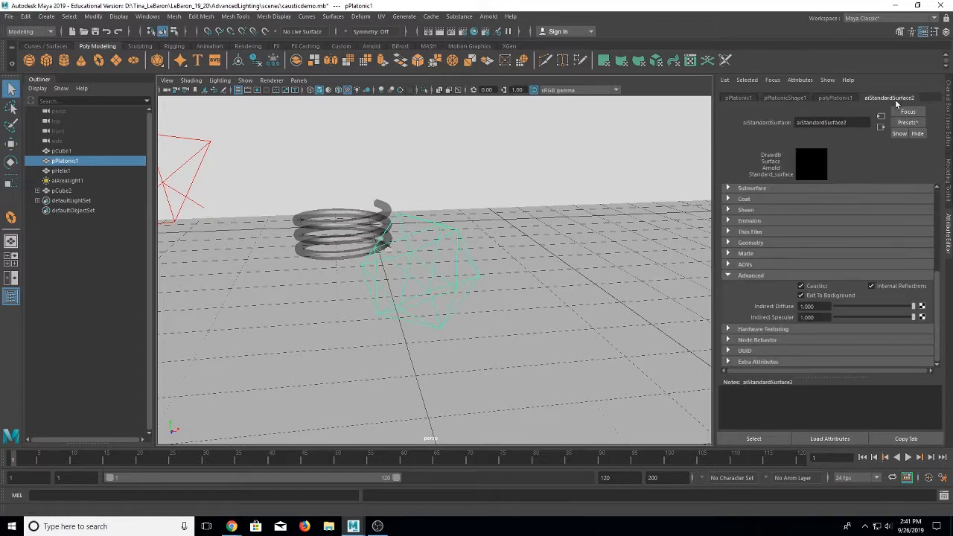
{"action": "left_click", "coordinate": [748, 187]}
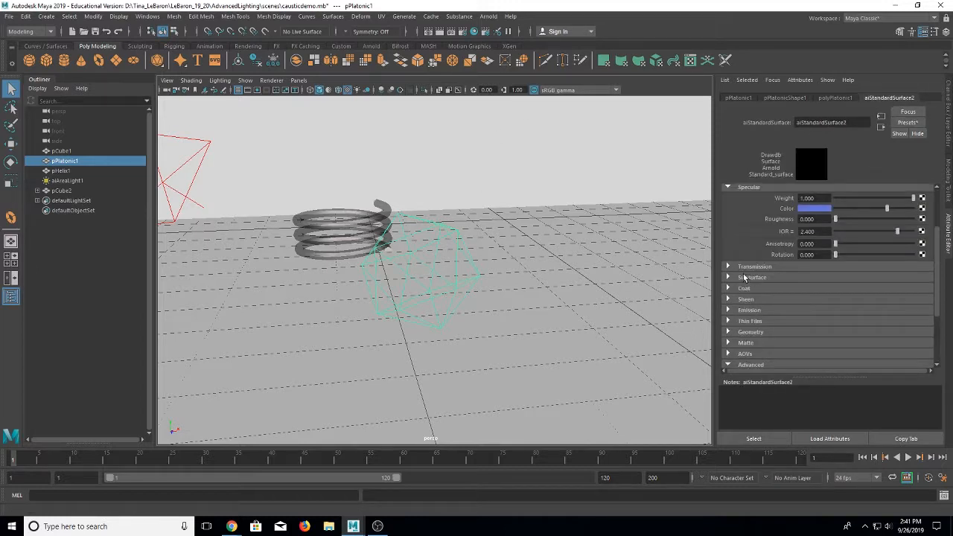
{"action": "left_click", "coordinate": [755, 265]}
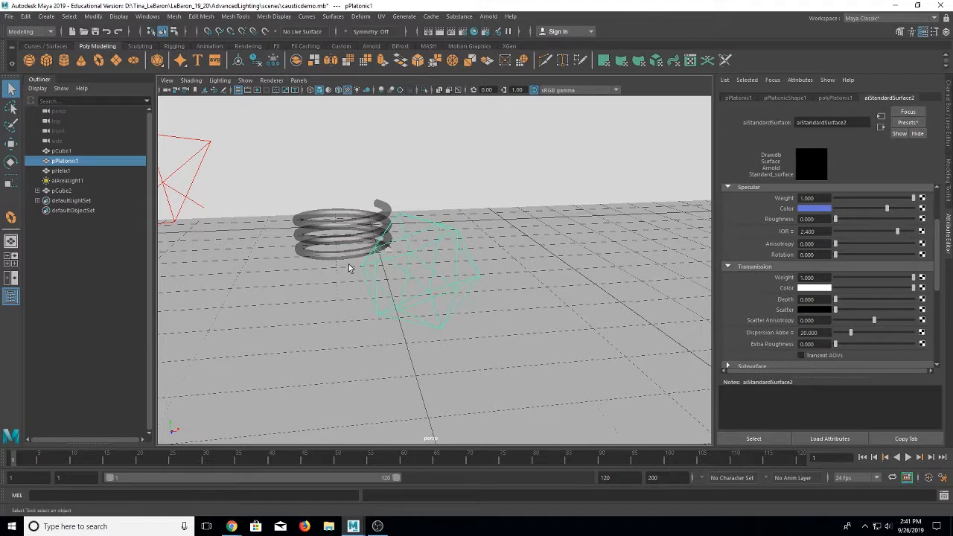
{"action": "mouse_move", "coordinate": [191, 184]}
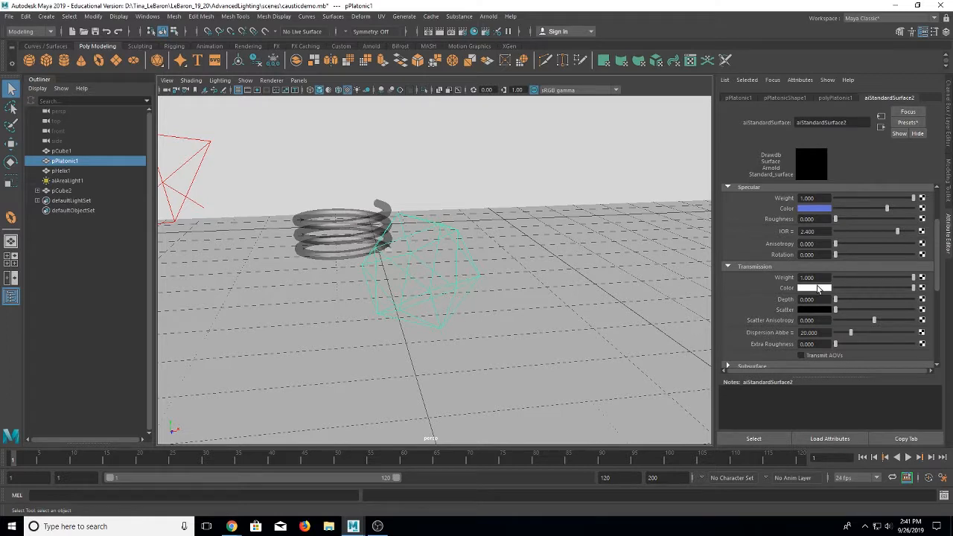
{"action": "left_click", "coordinate": [814, 288]}
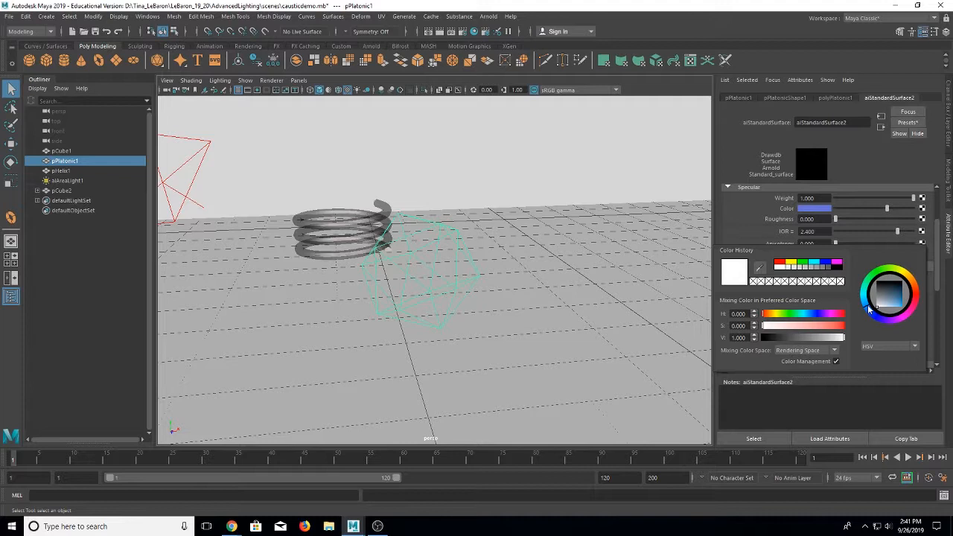
{"action": "left_click", "coordinate": [897, 303]}
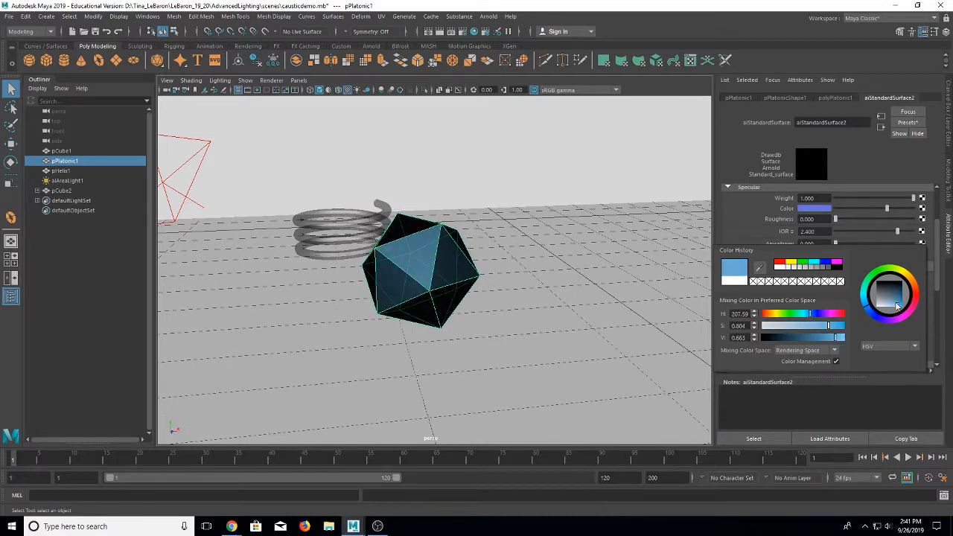
{"action": "left_click", "coordinate": [896, 301]}
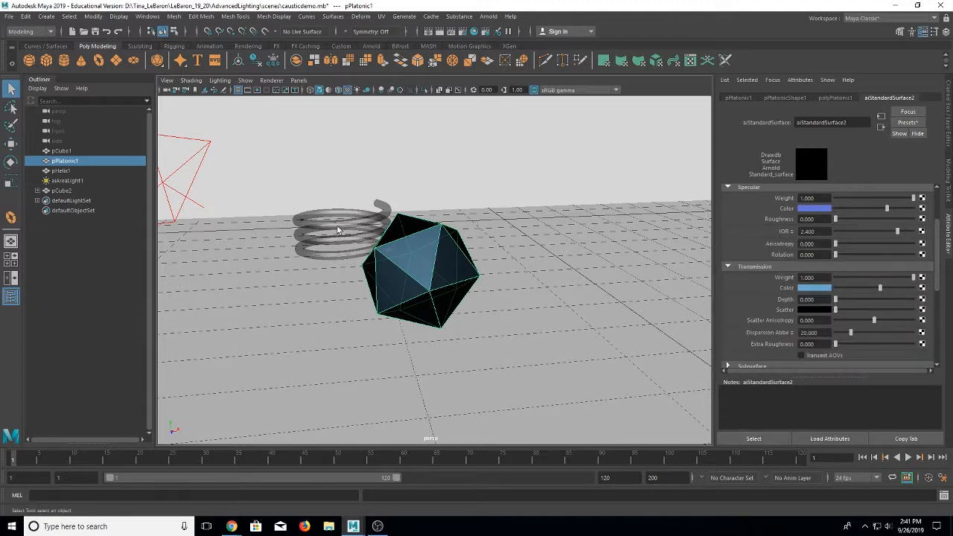
{"action": "mouse_move", "coordinate": [364, 238]}
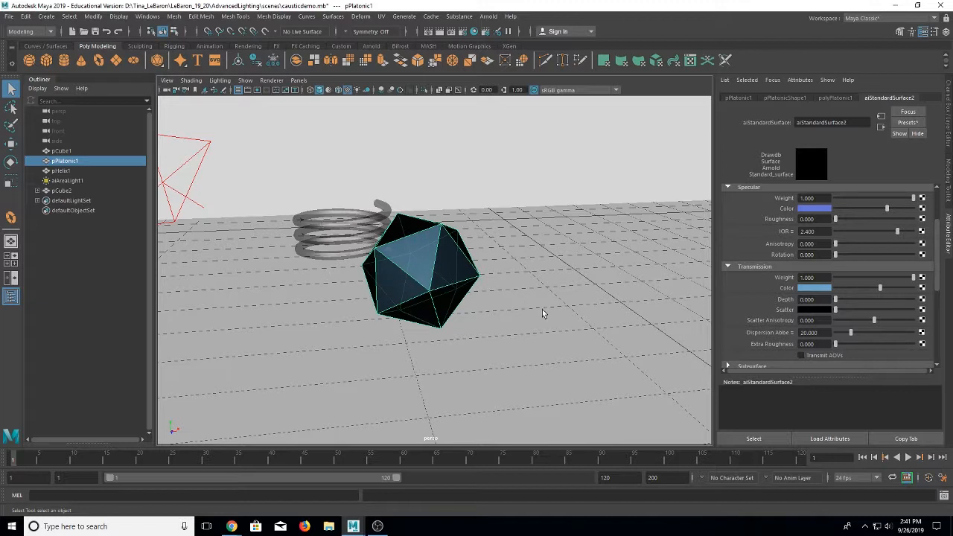
{"action": "mouse_move", "coordinate": [500, 312]}
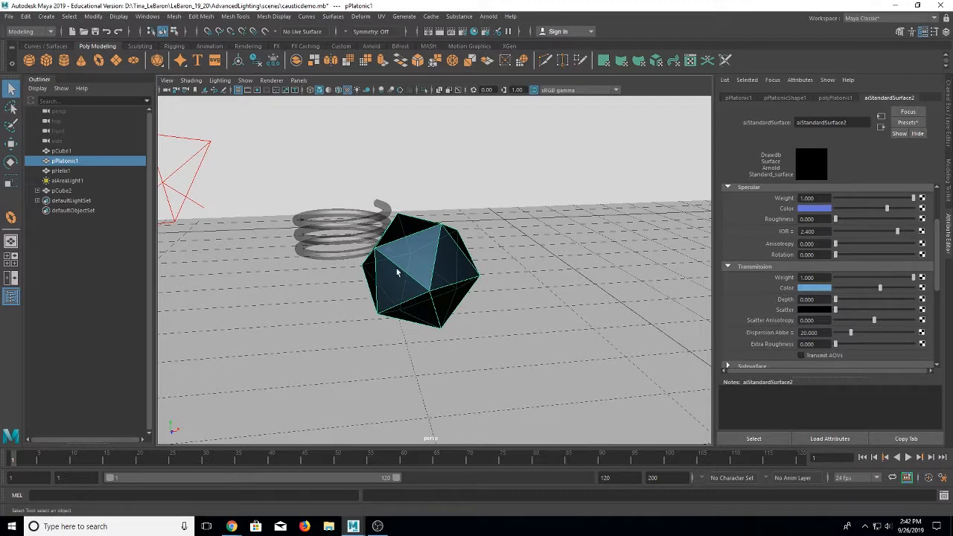
{"action": "left_click", "coordinate": [61, 189]}
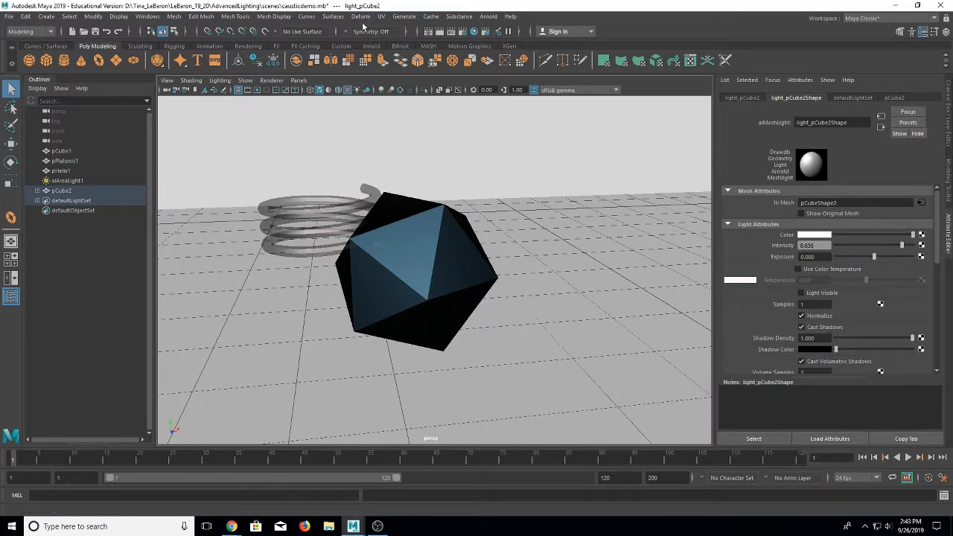
{"action": "left_click", "coordinate": [30, 32]}
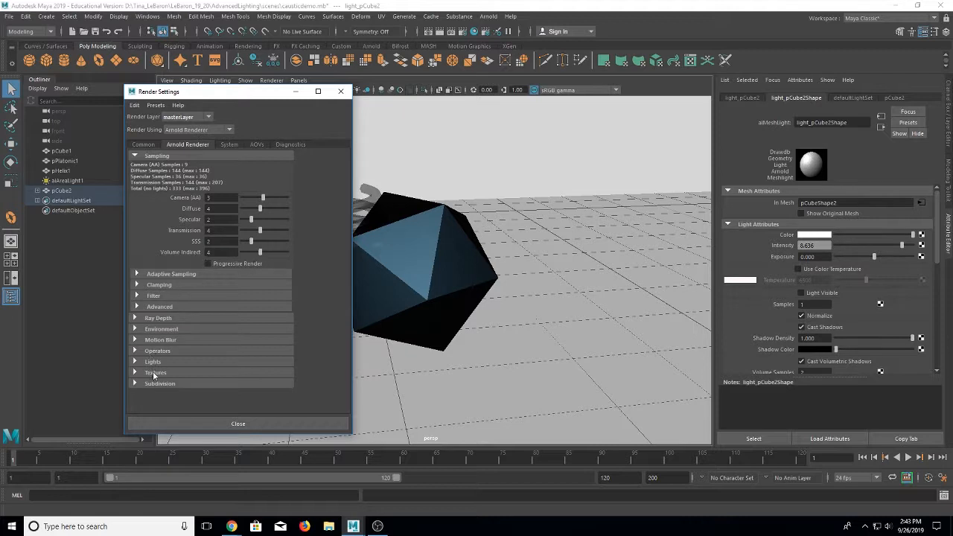
{"action": "mouse_move", "coordinate": [177, 283]}
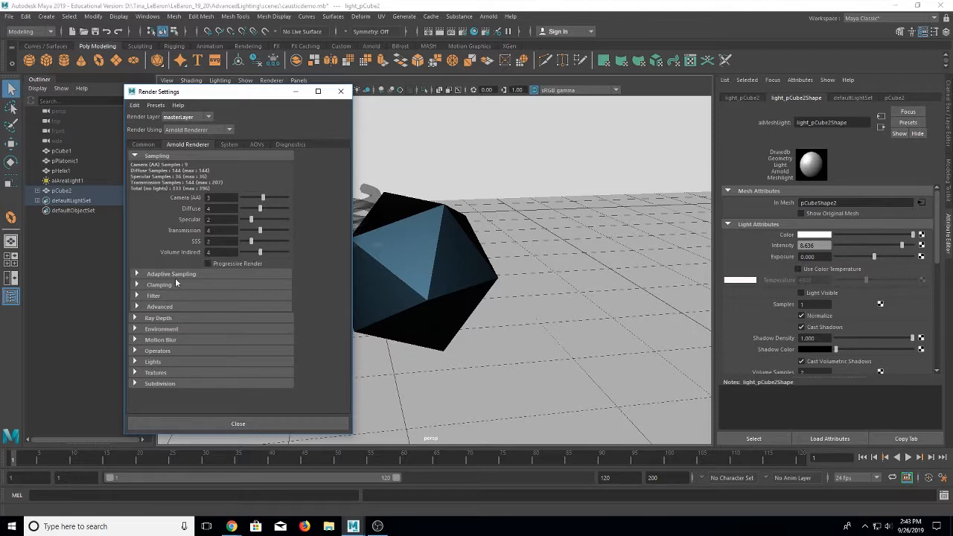
{"action": "left_click", "coordinate": [159, 306]}
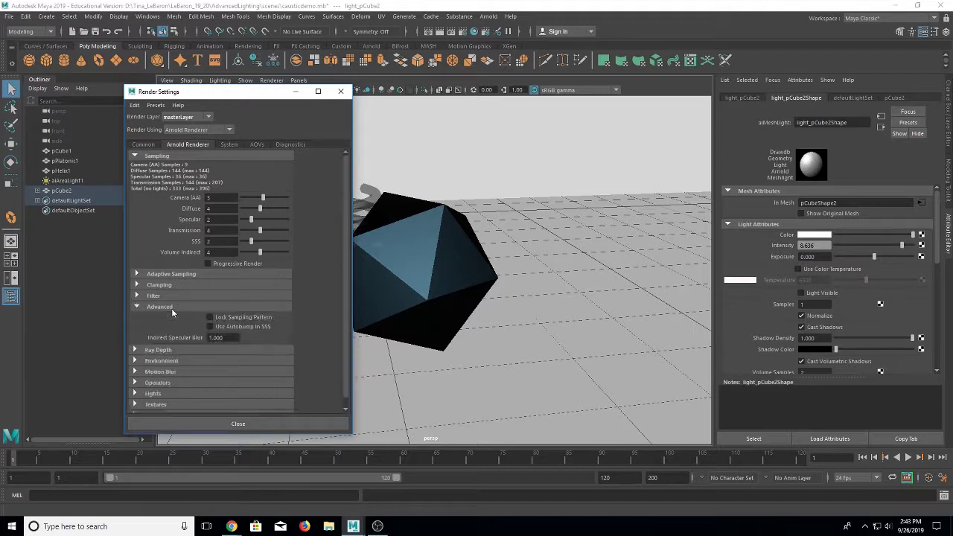
{"action": "left_click", "coordinate": [161, 360]}
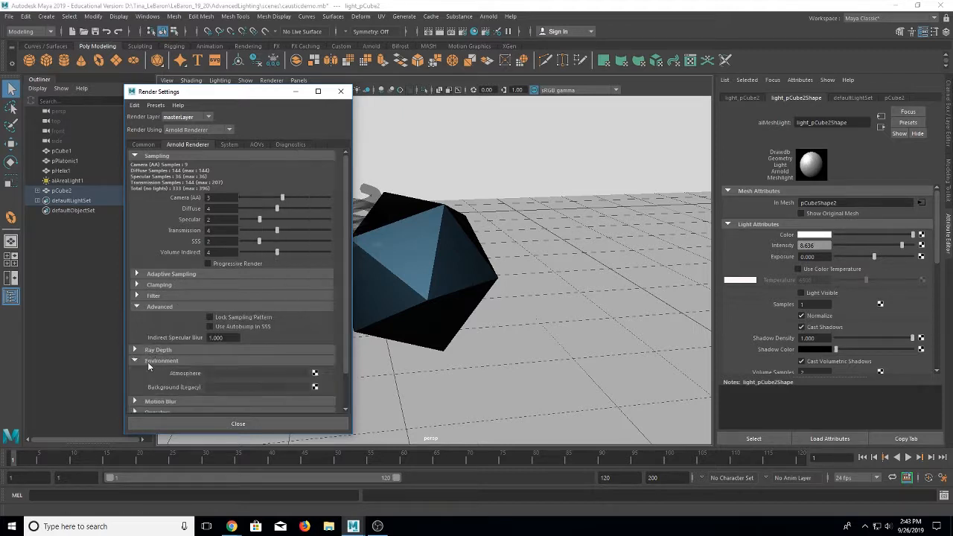
{"action": "left_click", "coordinate": [158, 350]}
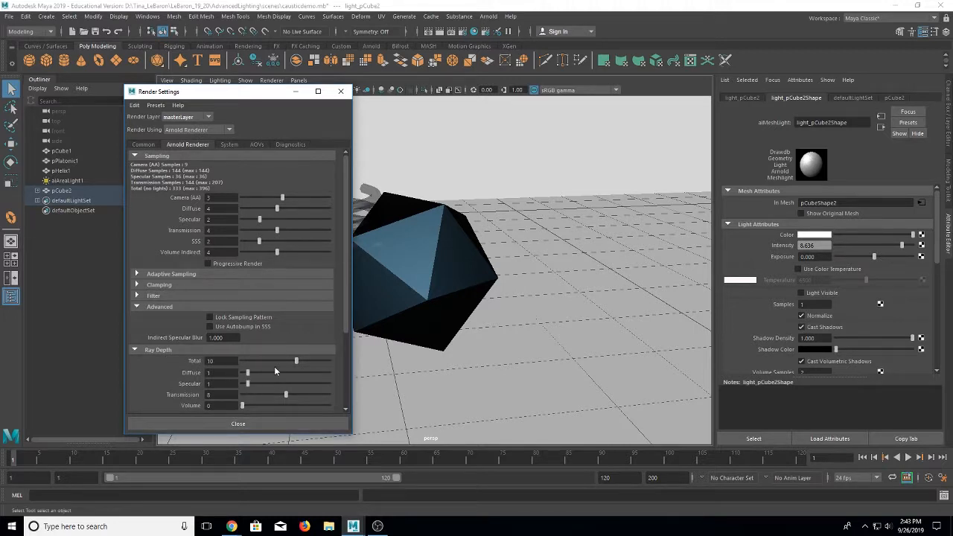
{"action": "mouse_move", "coordinate": [259, 371]}
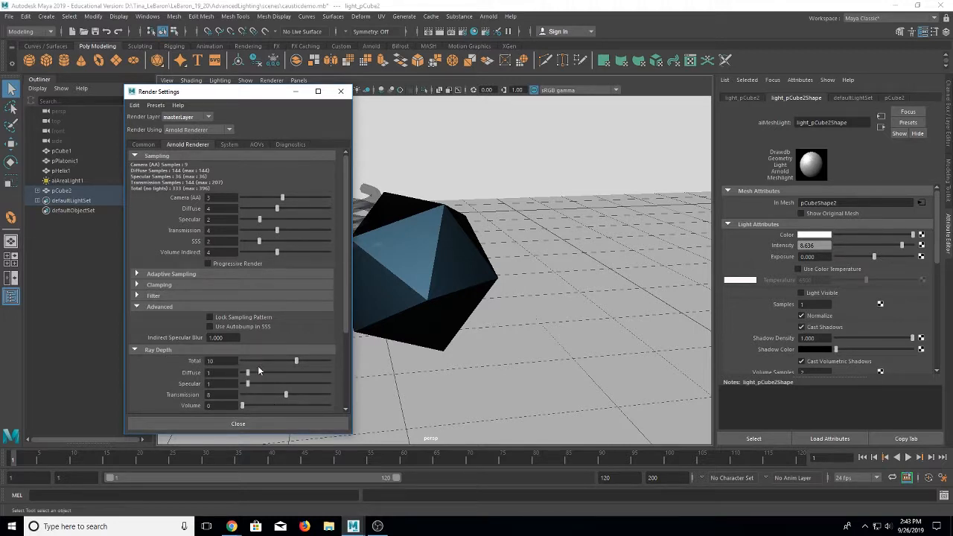
{"action": "mouse_move", "coordinate": [248, 383]}
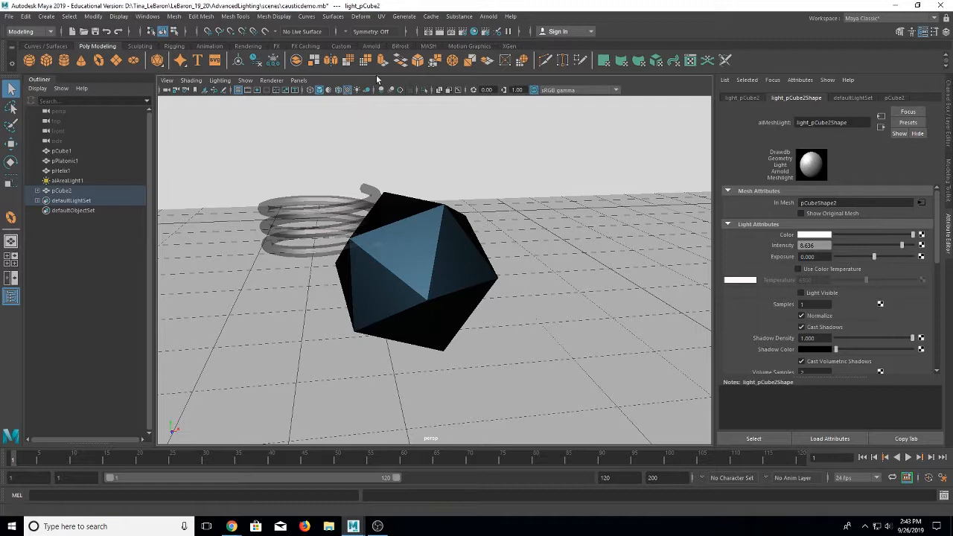
Step: Move aiAreaLight1 to the side of the helix and diamond
{"action": "left_click", "coordinate": [67, 180]}
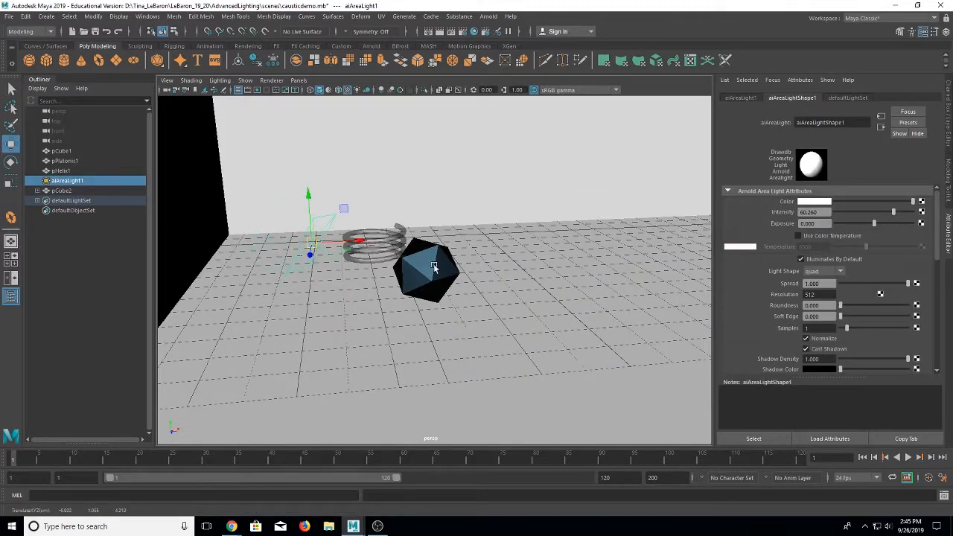
{"action": "left_click_drag", "start_coordinate": [447, 268], "coordinate": [387, 313]}
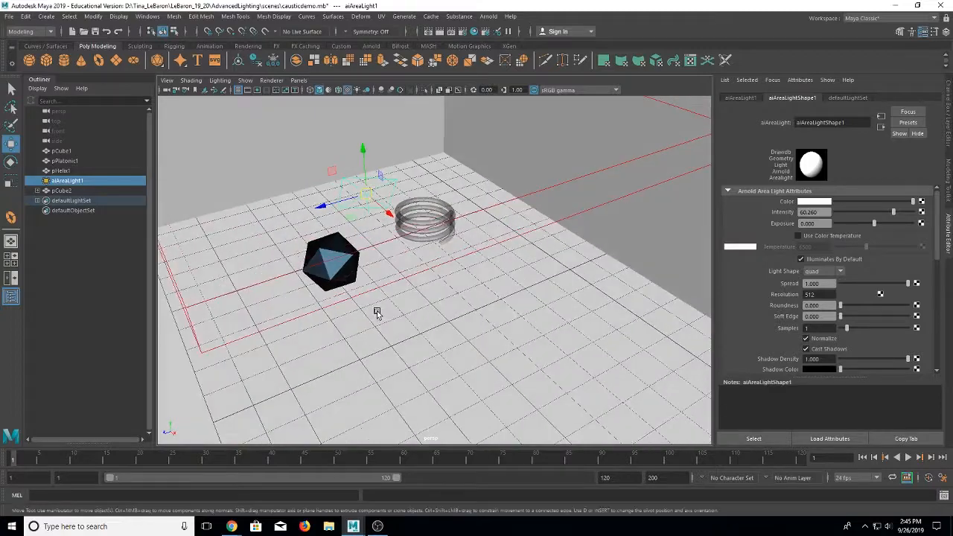
{"action": "left_click_drag", "start_coordinate": [377, 315], "coordinate": [326, 203]}
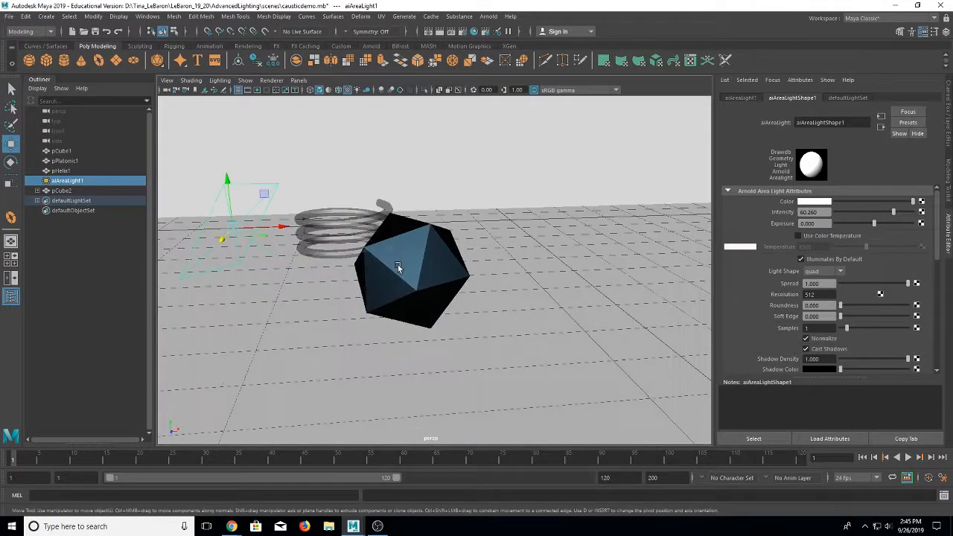
{"action": "left_click_drag", "start_coordinate": [398, 268], "coordinate": [216, 266]}
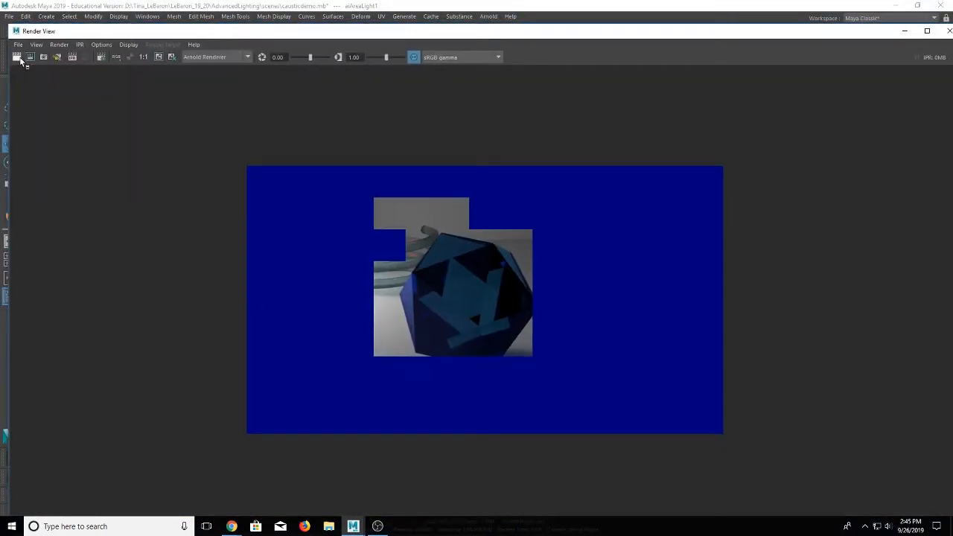
Step: Render the current frame again in the Arnold Render View
{"action": "left_click", "coordinate": [18, 58]}
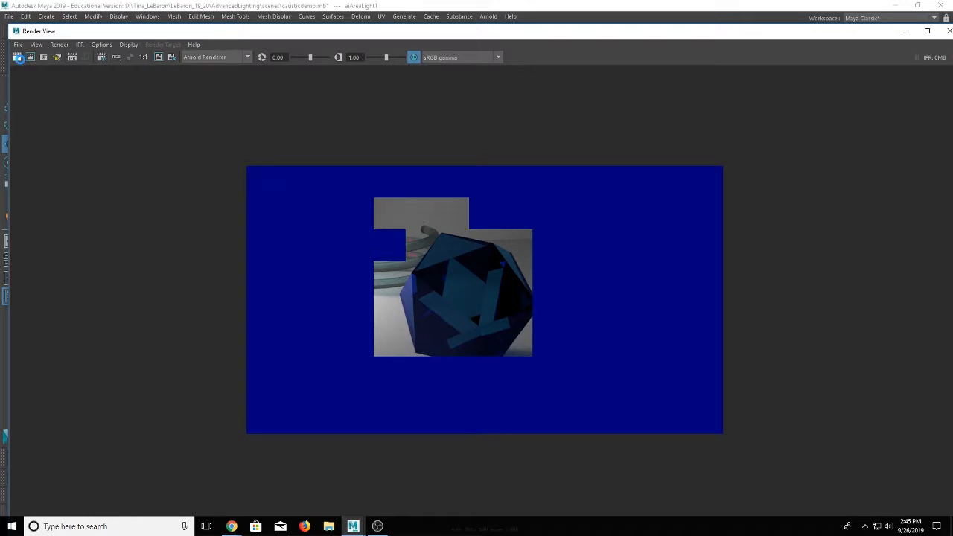